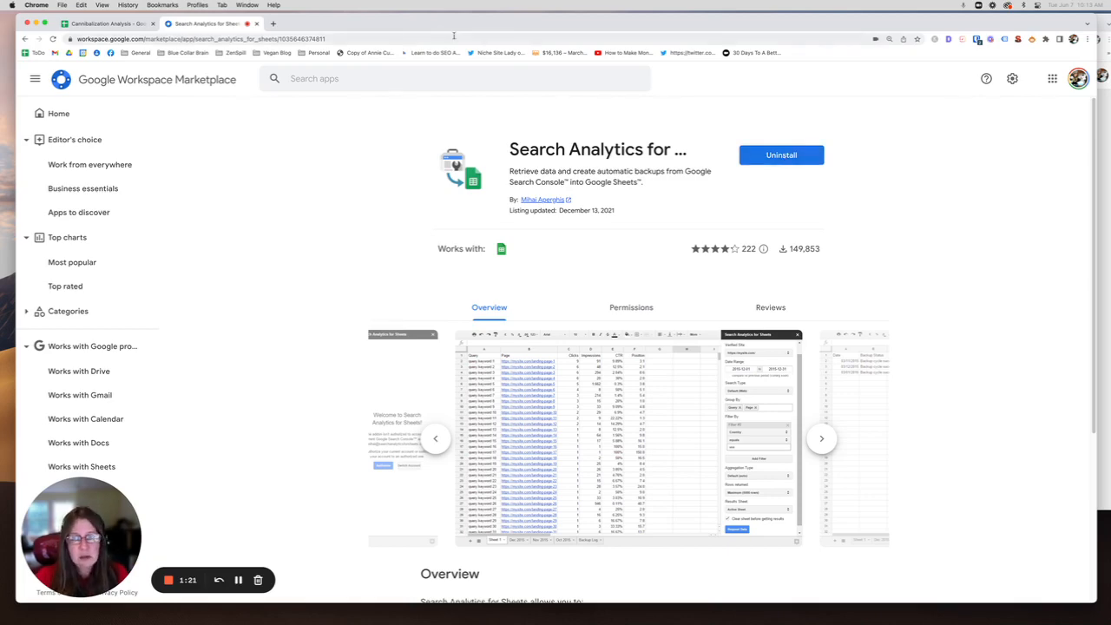
Step: Switch back to the Cannibalization Analysis spreadsheet from the Marketplace listing
left_click(104, 23)
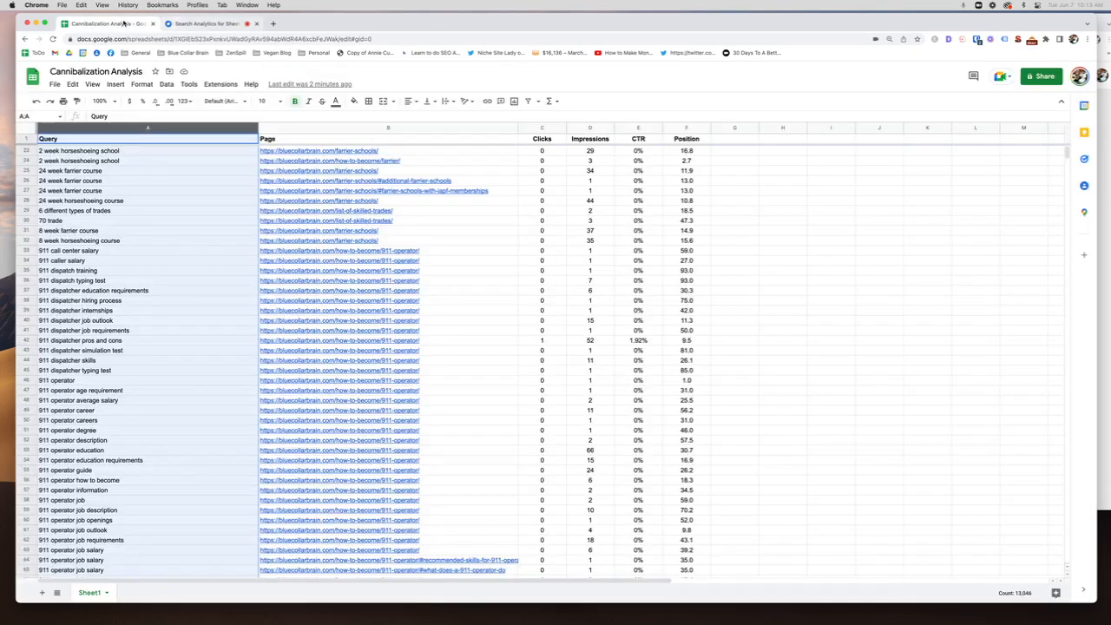
left_click(220, 83)
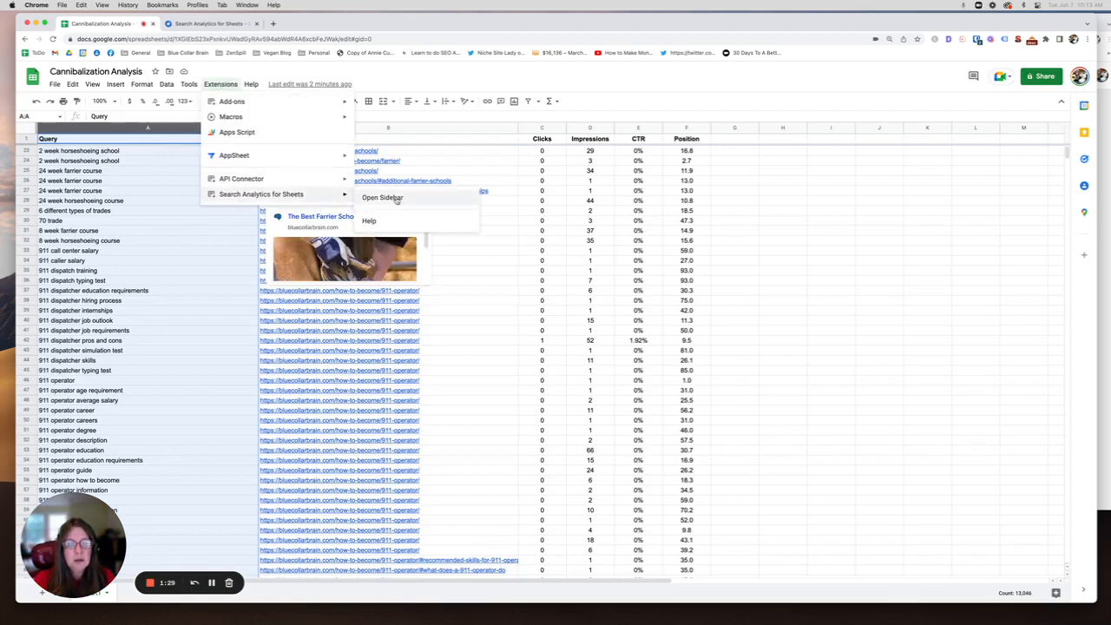
left_click(382, 197)
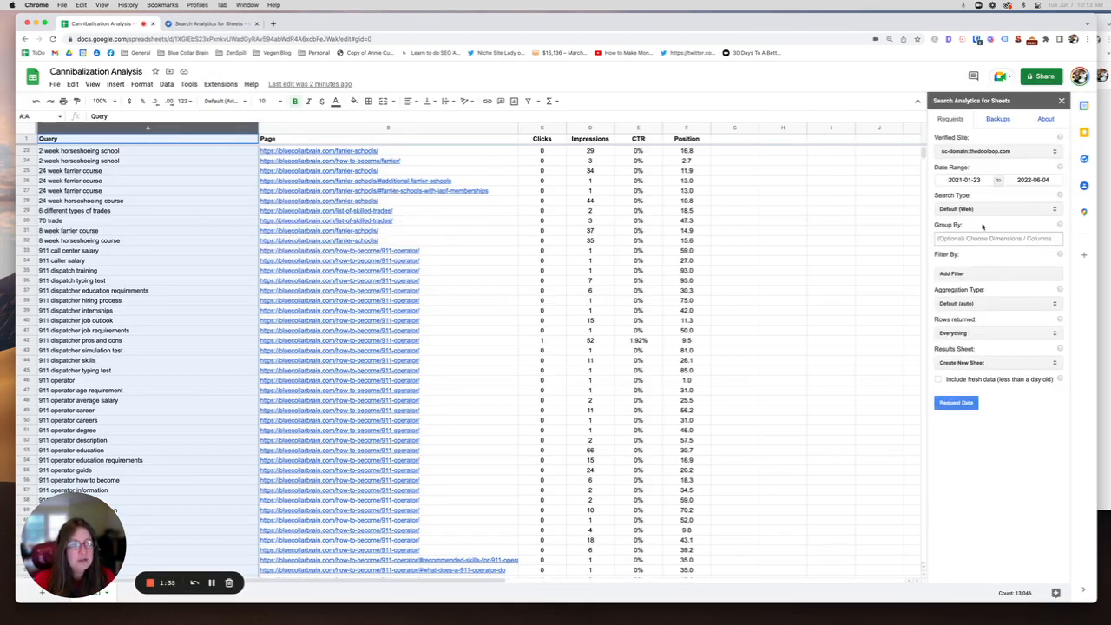
left_click(997, 150)
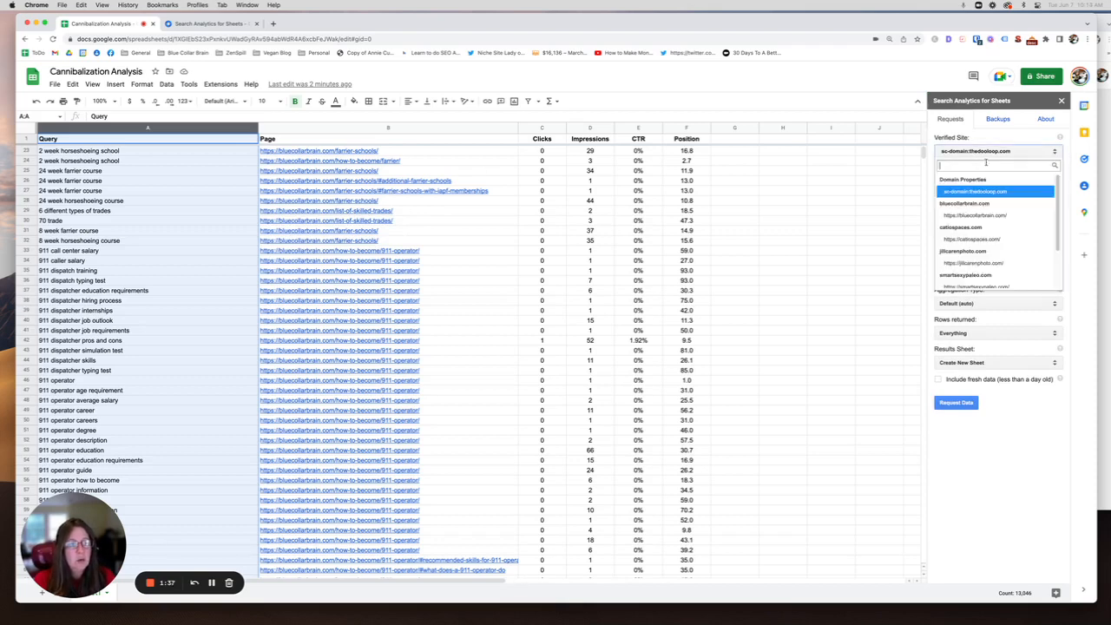
left_click(964, 203)
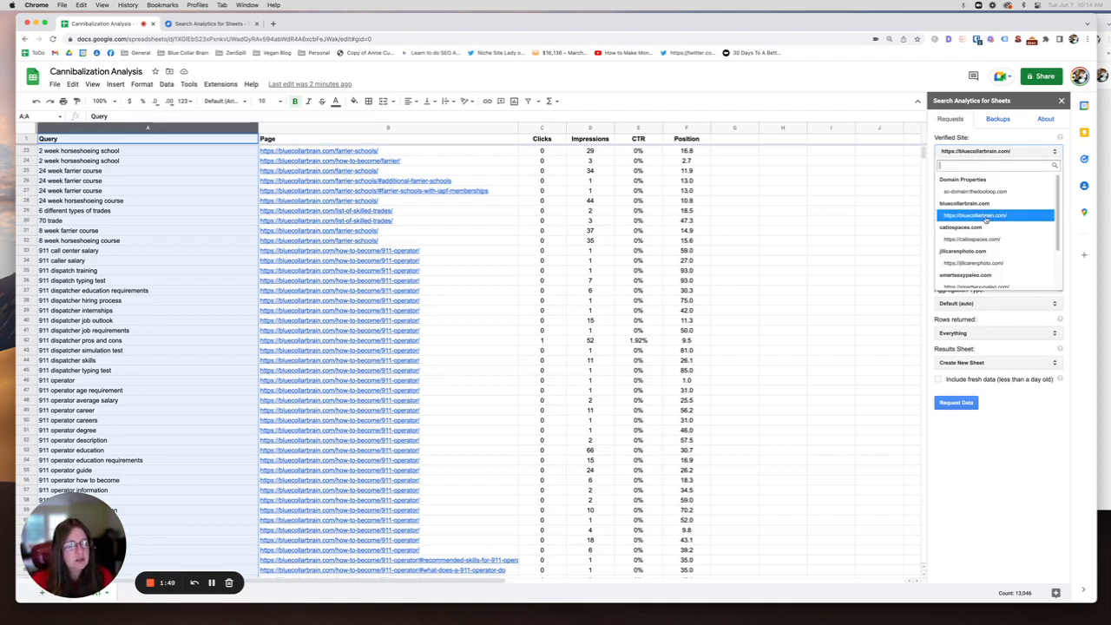
left_click(975, 215)
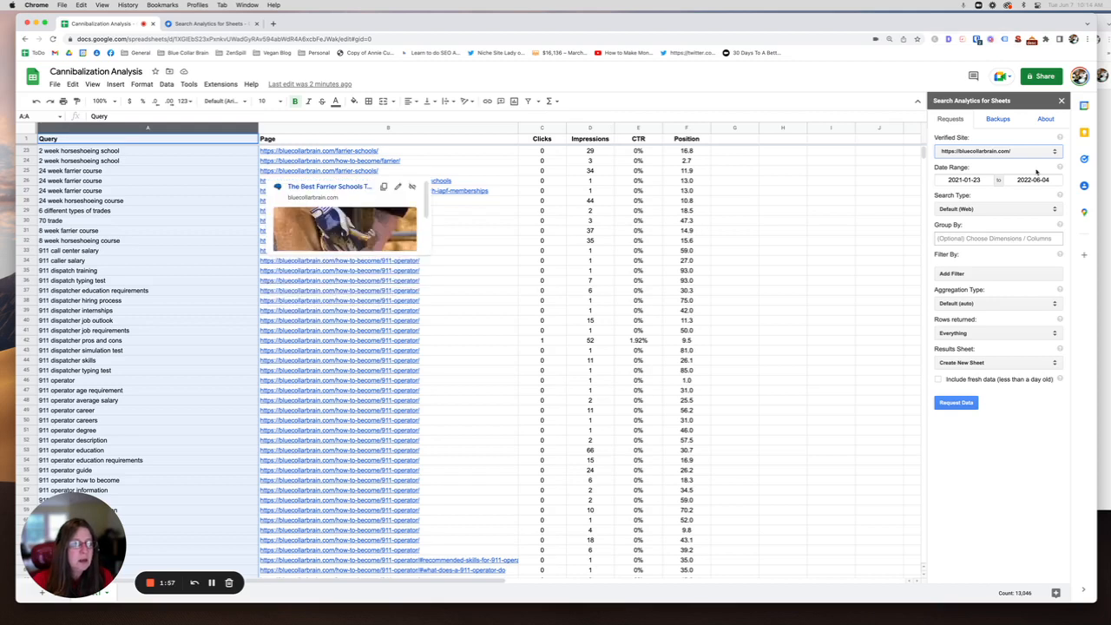
mouse_move(942, 172)
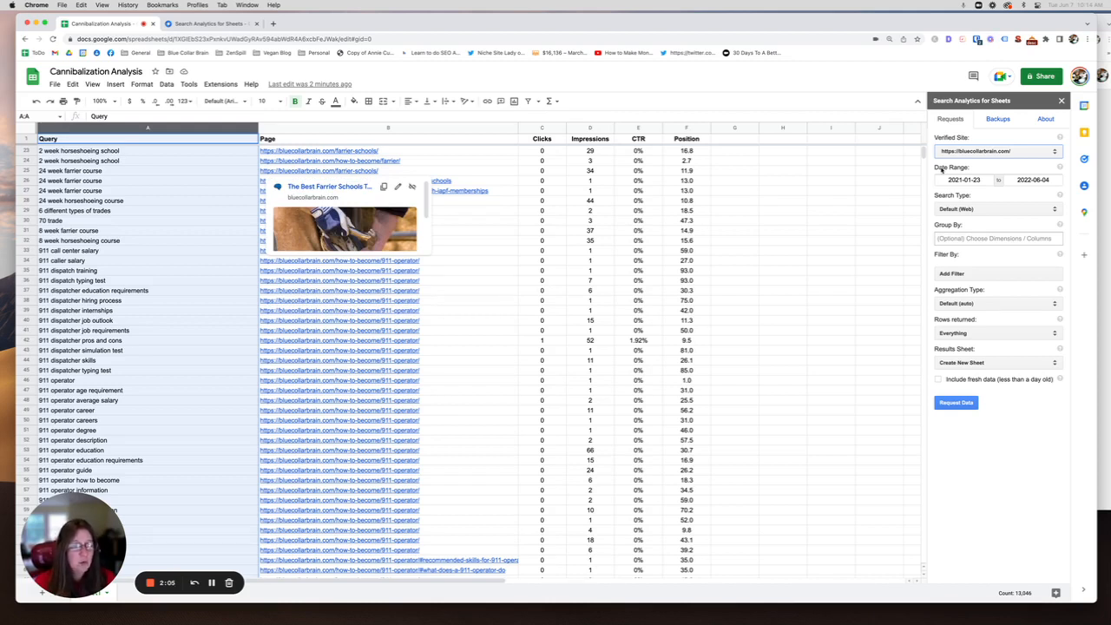
mouse_move(859, 438)
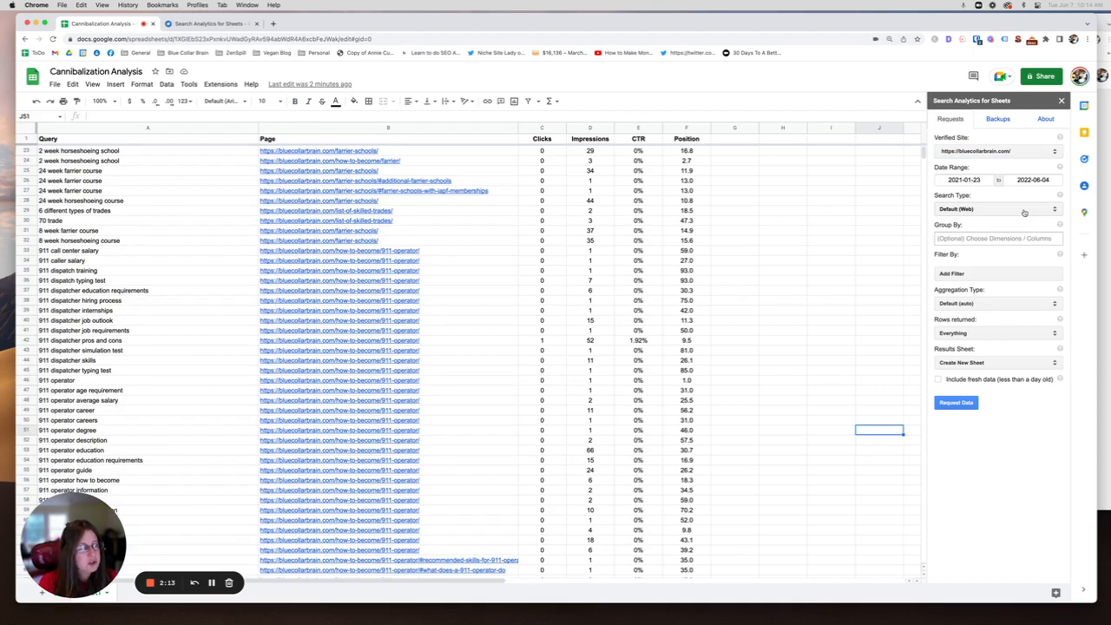
Step: Group the request by Query and Page, with results going to Create New Sheet
left_click(997, 238)
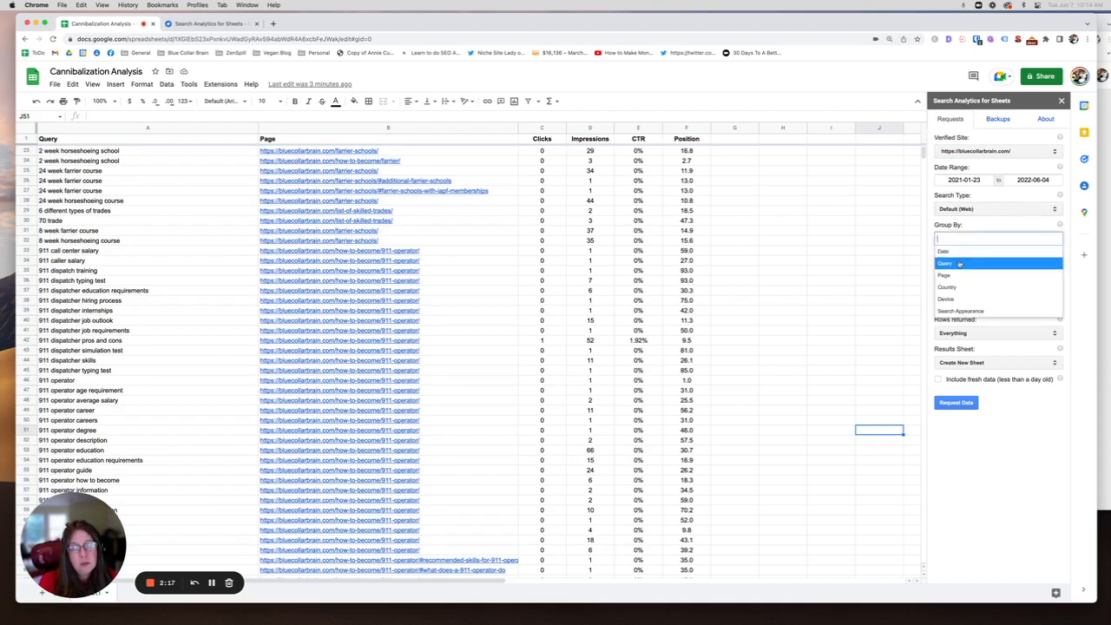
left_click(946, 263)
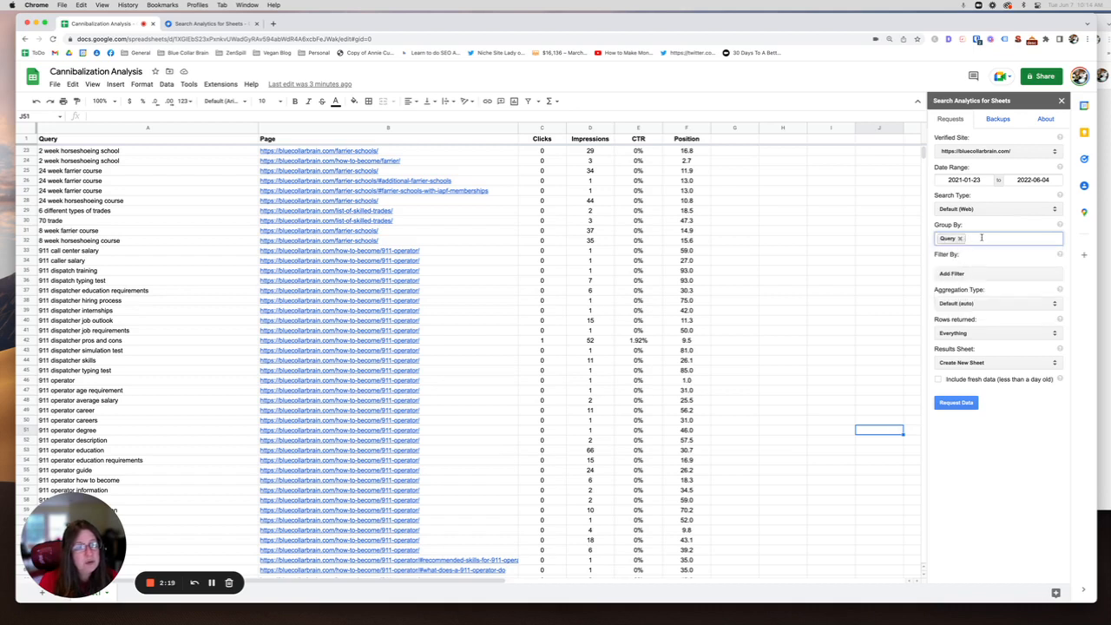
left_click(998, 237)
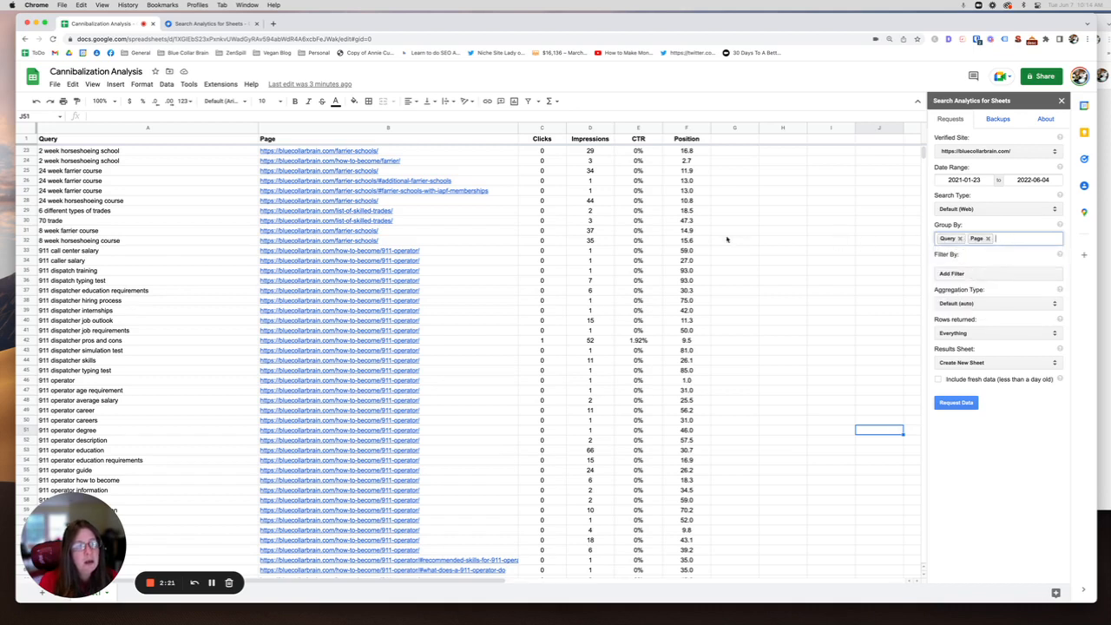
mouse_move(452, 169)
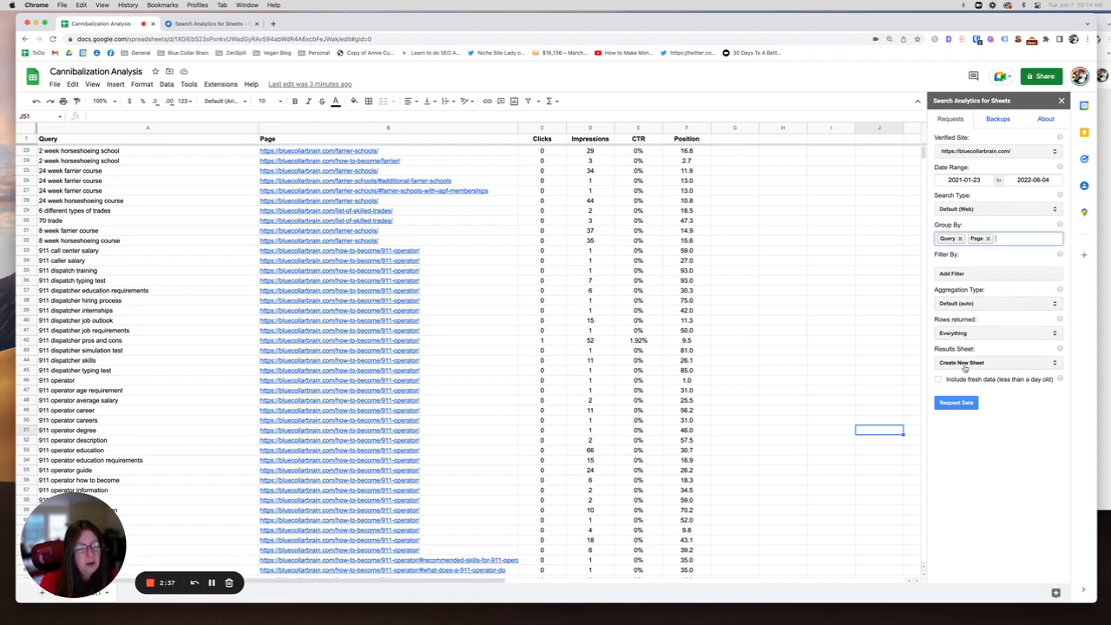
left_click(997, 363)
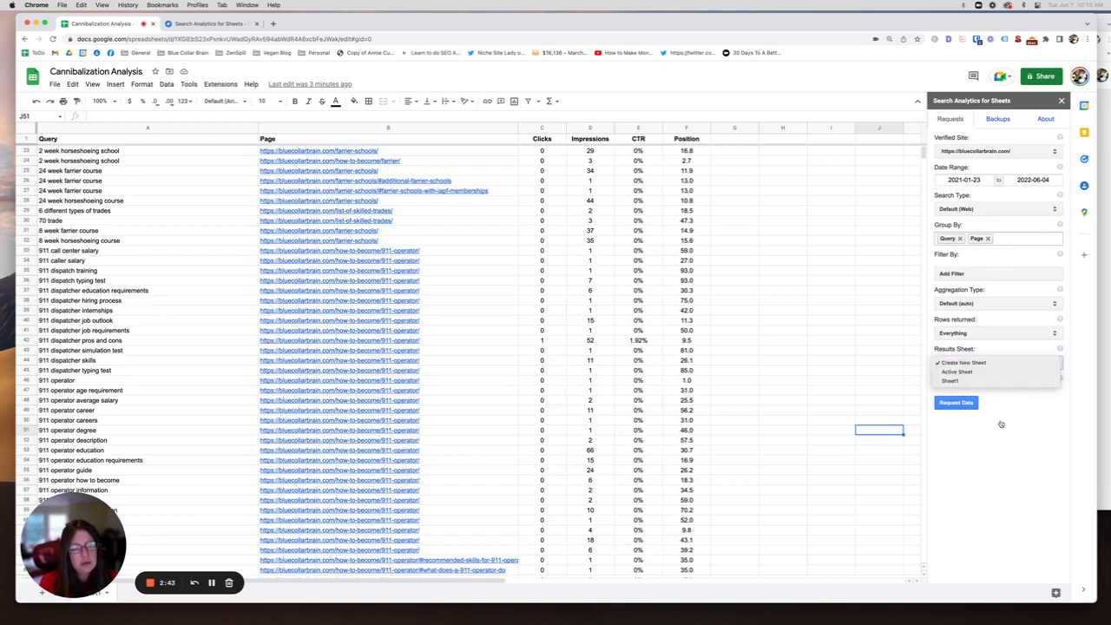
left_click(962, 362)
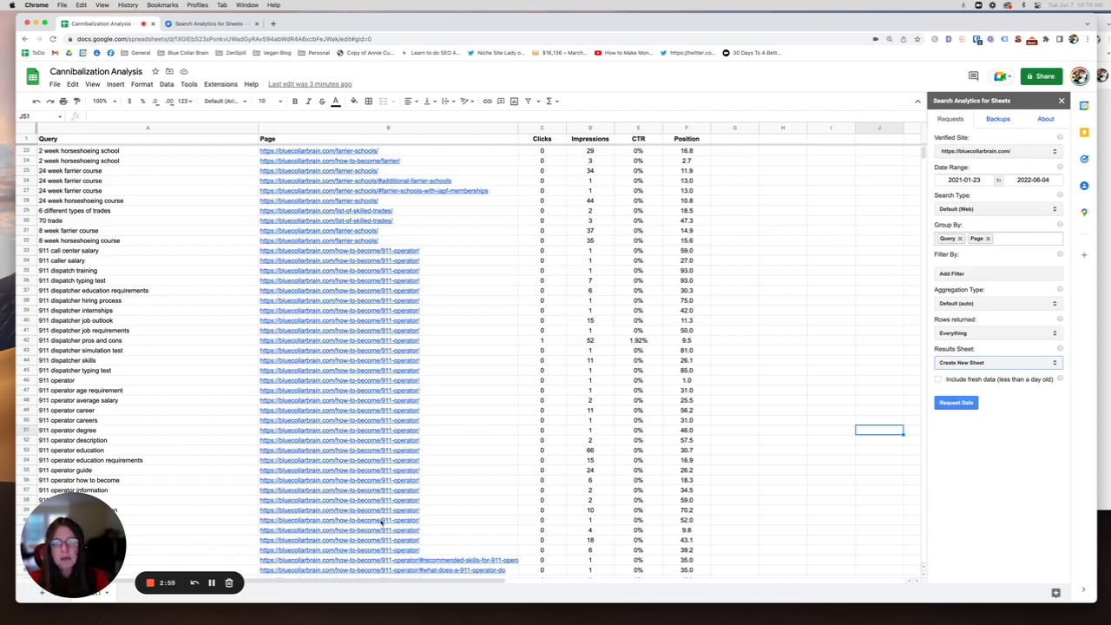
mouse_move(539, 76)
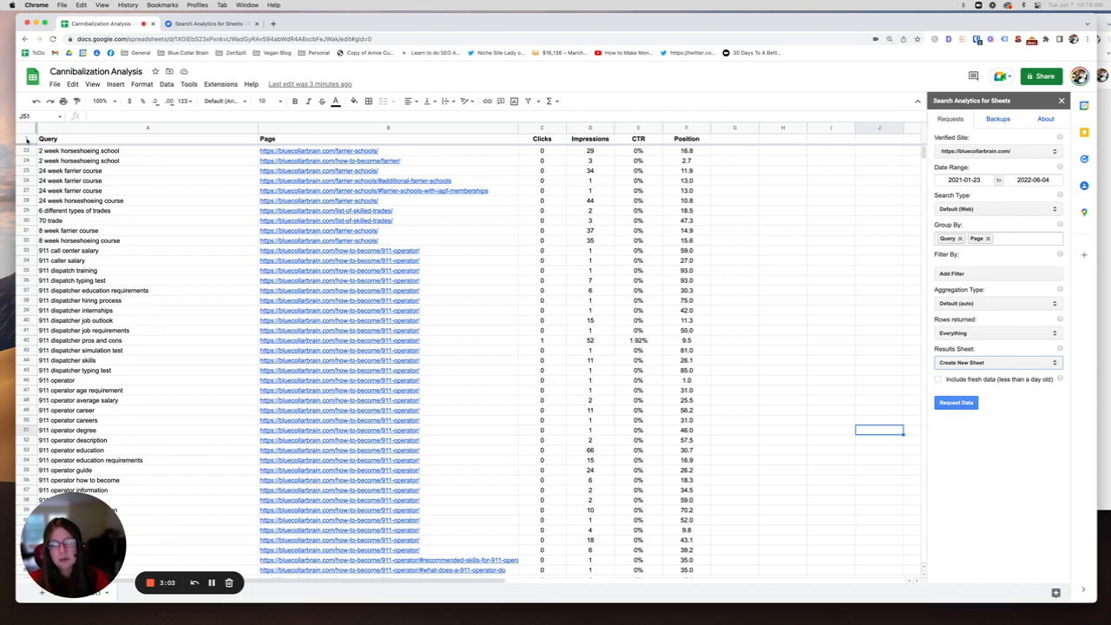
left_click(92, 83)
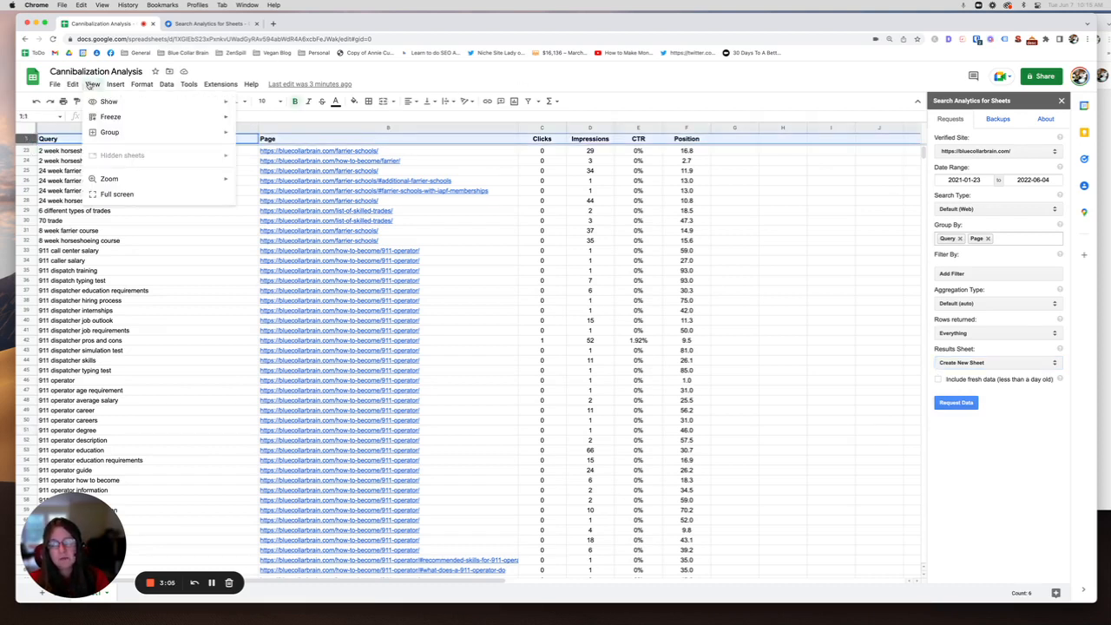
left_click(110, 116)
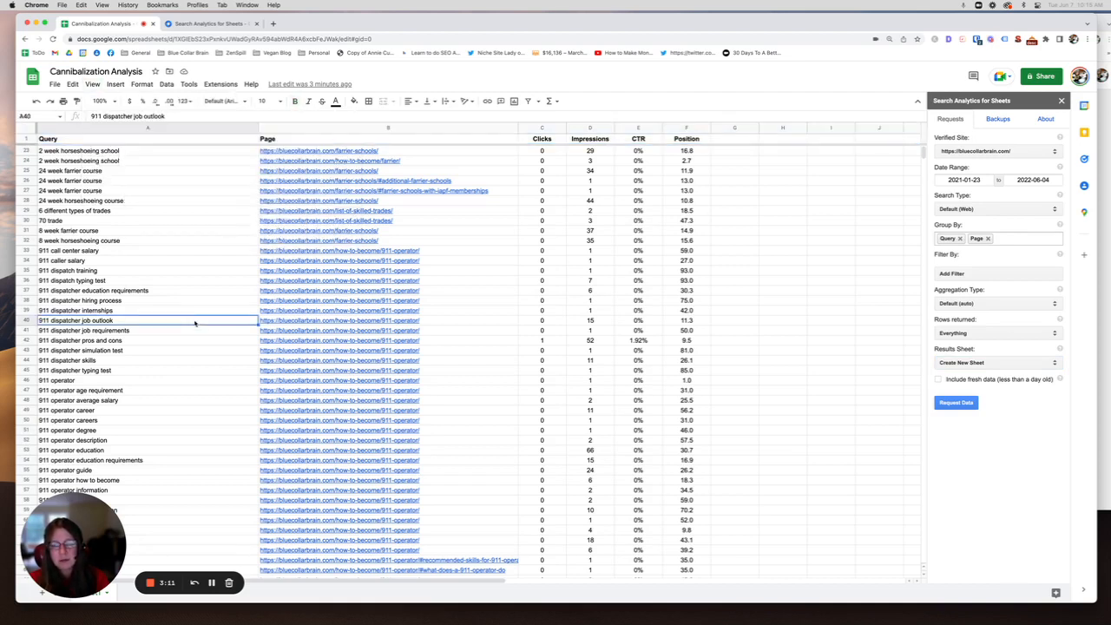
scroll("down", 3)
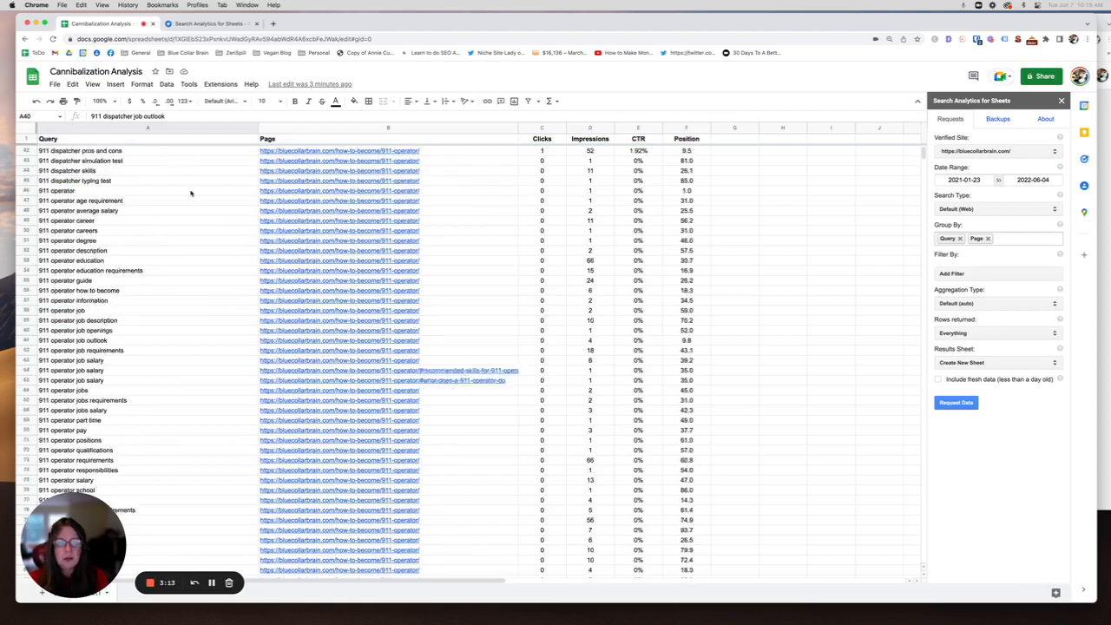
scroll("down", 3)
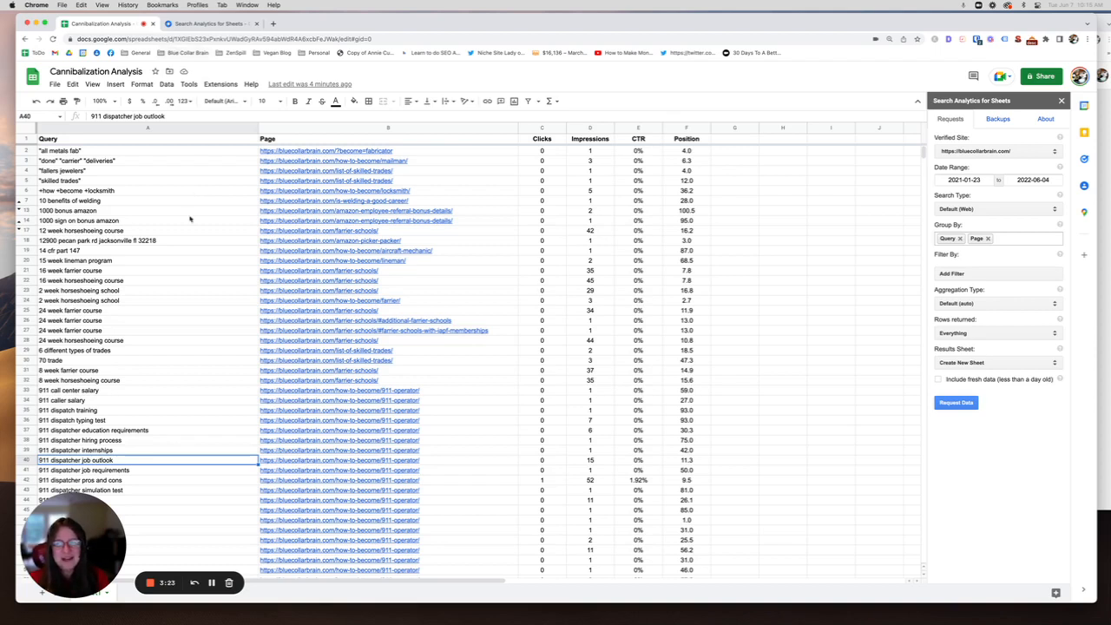
mouse_move(161, 128)
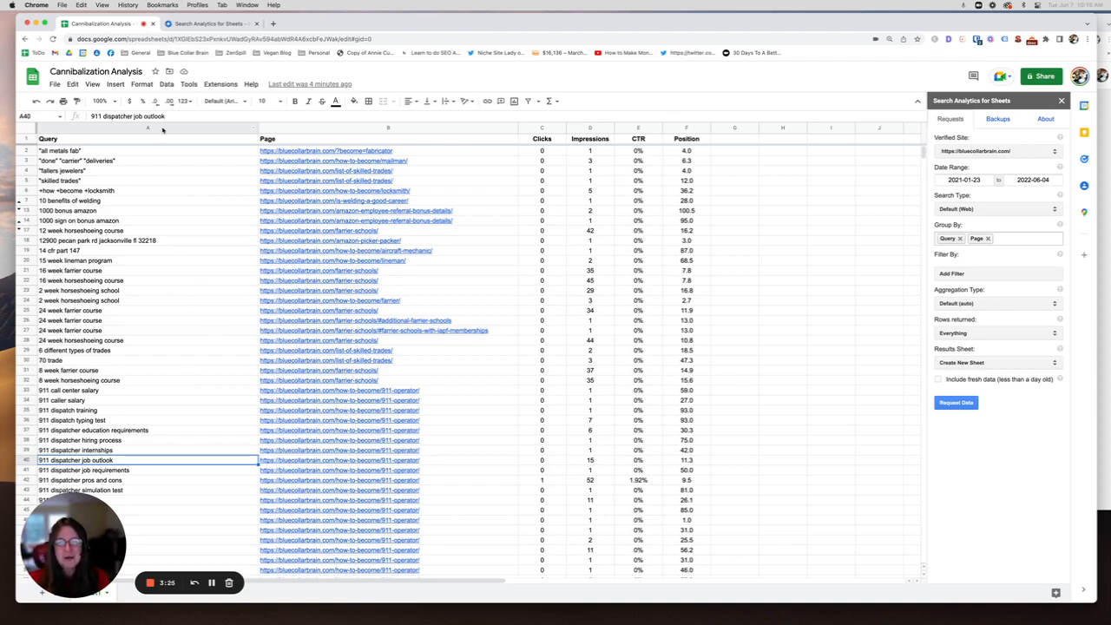
Step: Select column A and start a conditional formatting rule, editing its range to A2:A13074
left_click(148, 139)
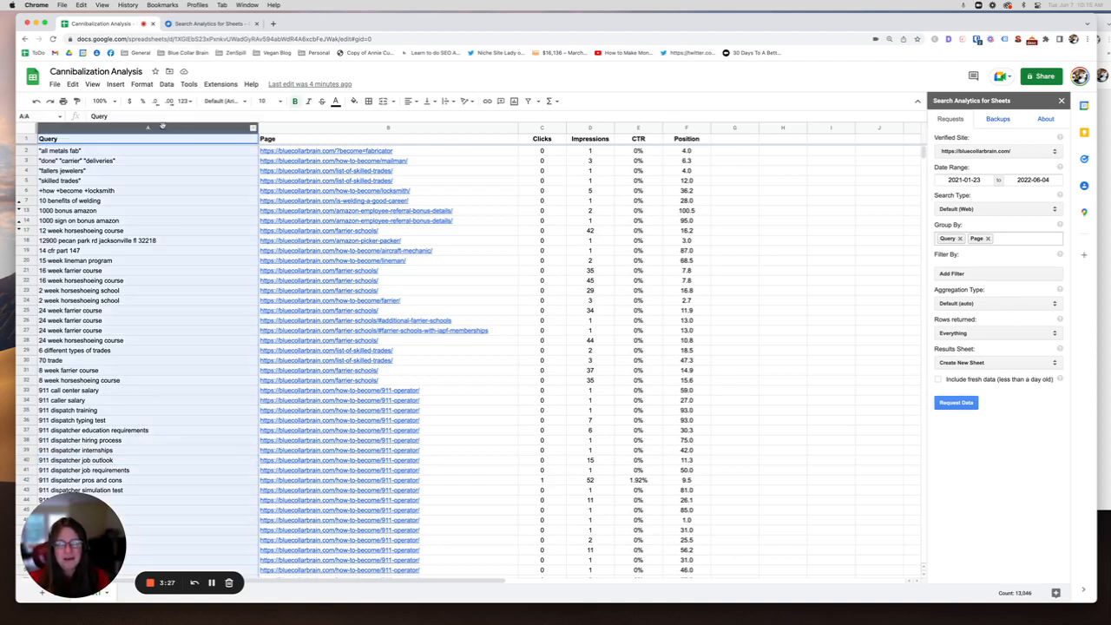
left_click(141, 85)
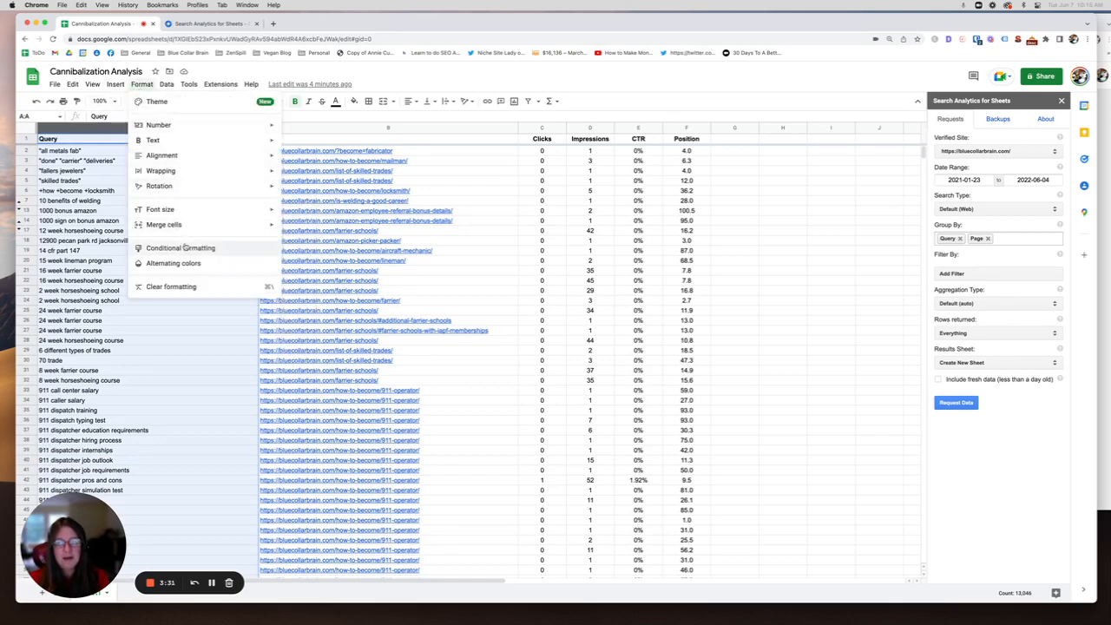
left_click(180, 248)
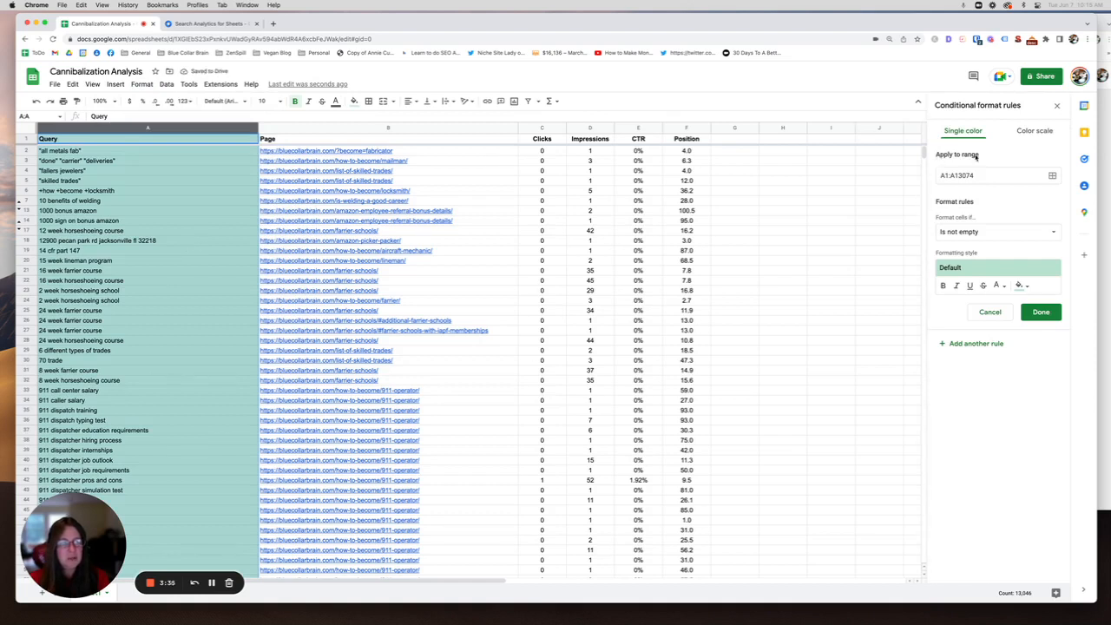
left_click(990, 175)
type("2")
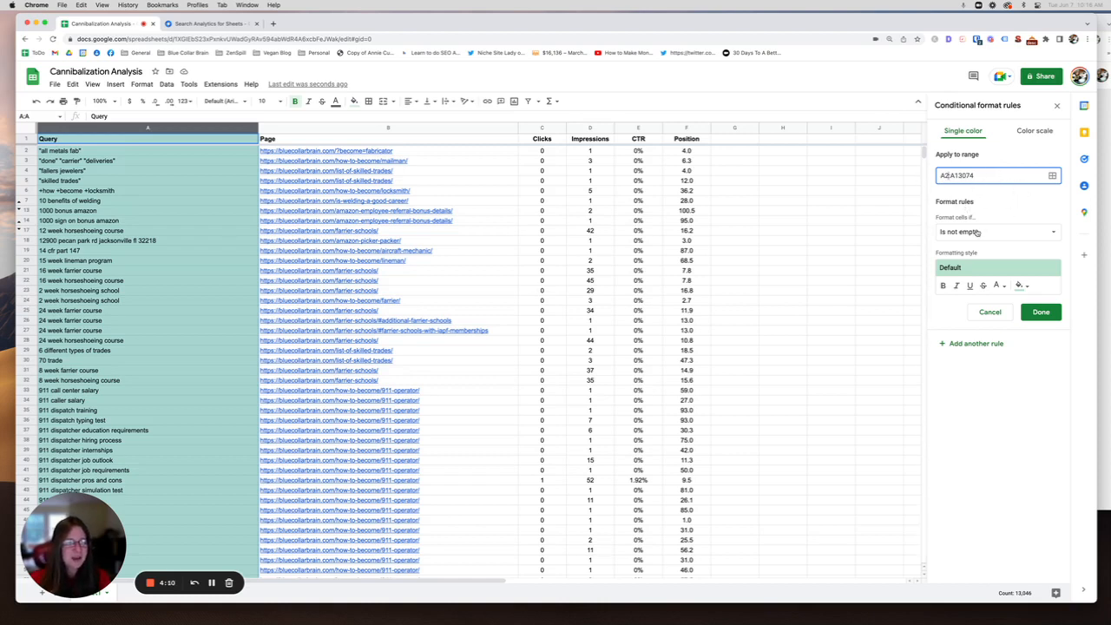
Step: Save a custom-formula COUNTIF rule on A2:A13074 filling duplicate queries light yellow
left_click(996, 232)
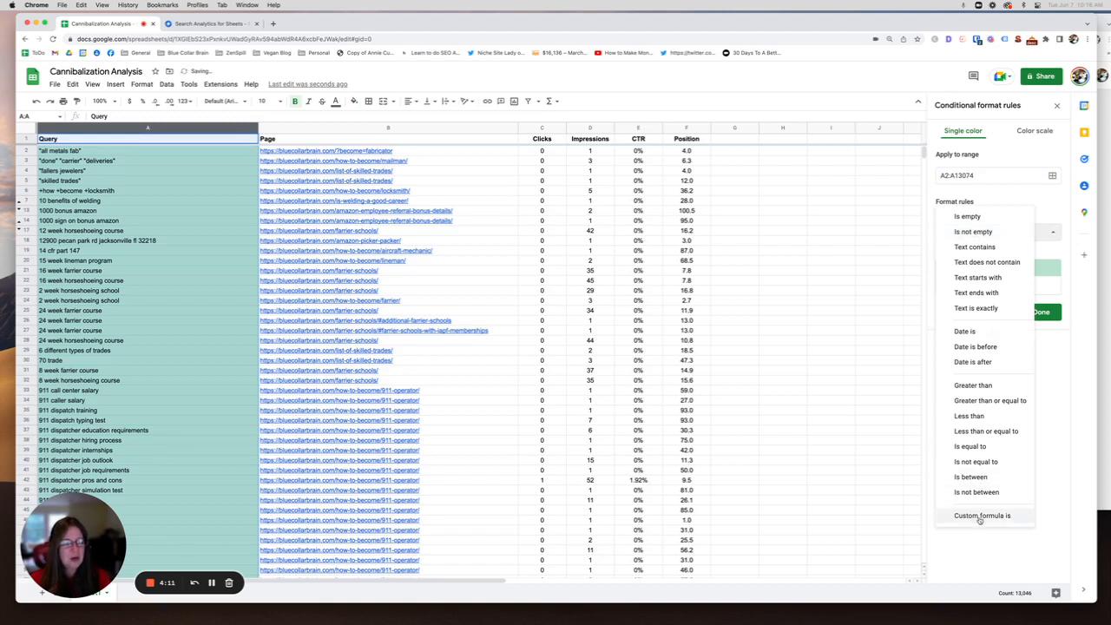
left_click(982, 515)
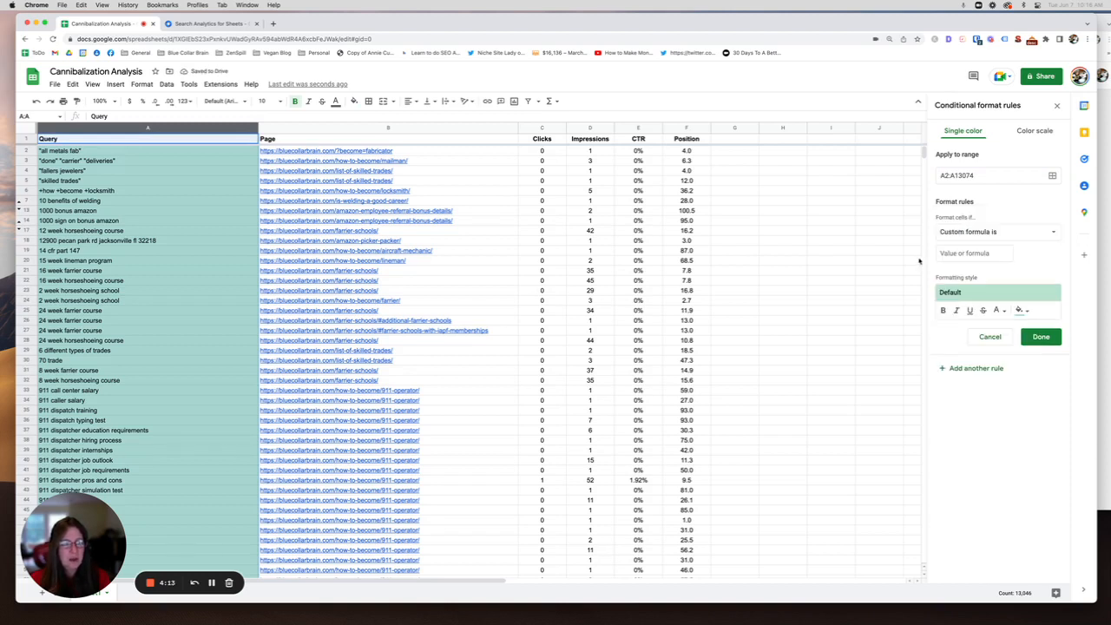
left_click(974, 253)
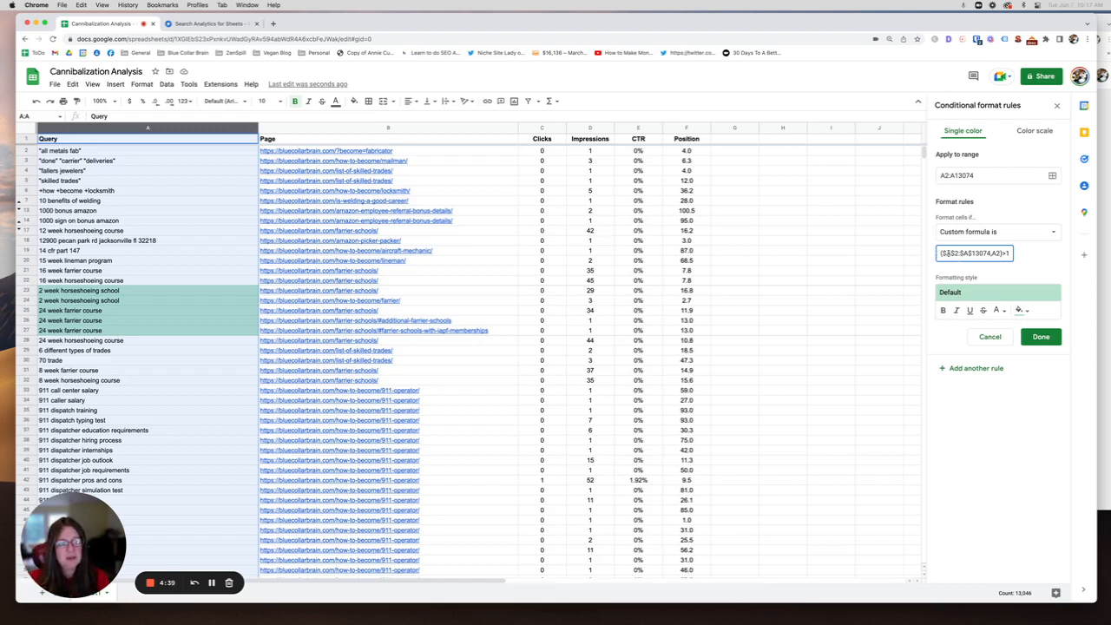
mouse_move(1020, 310)
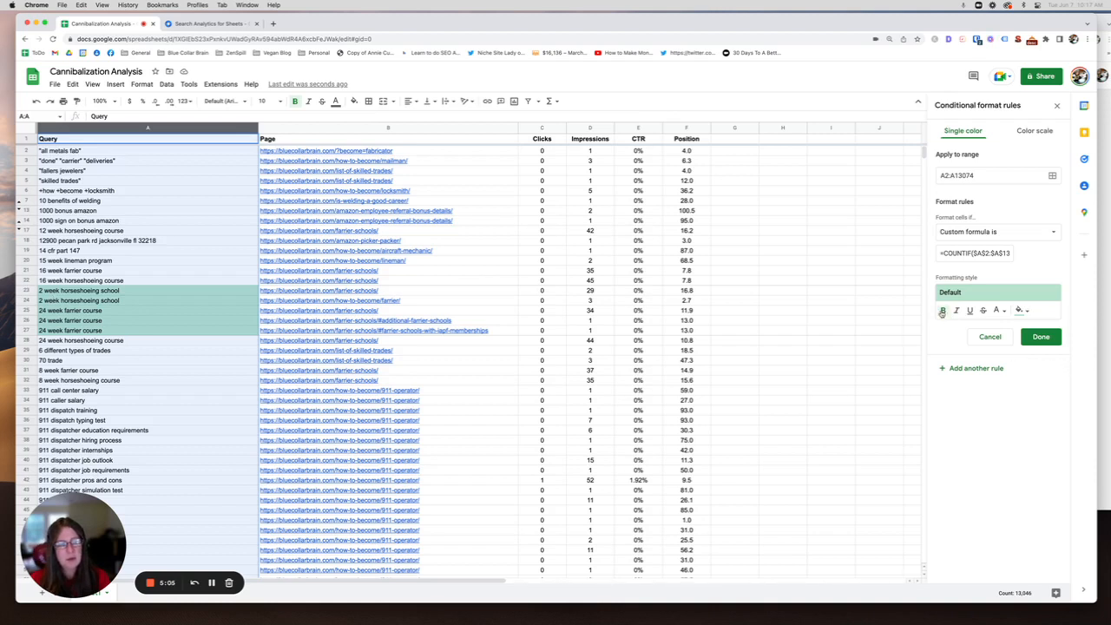
left_click(1023, 310)
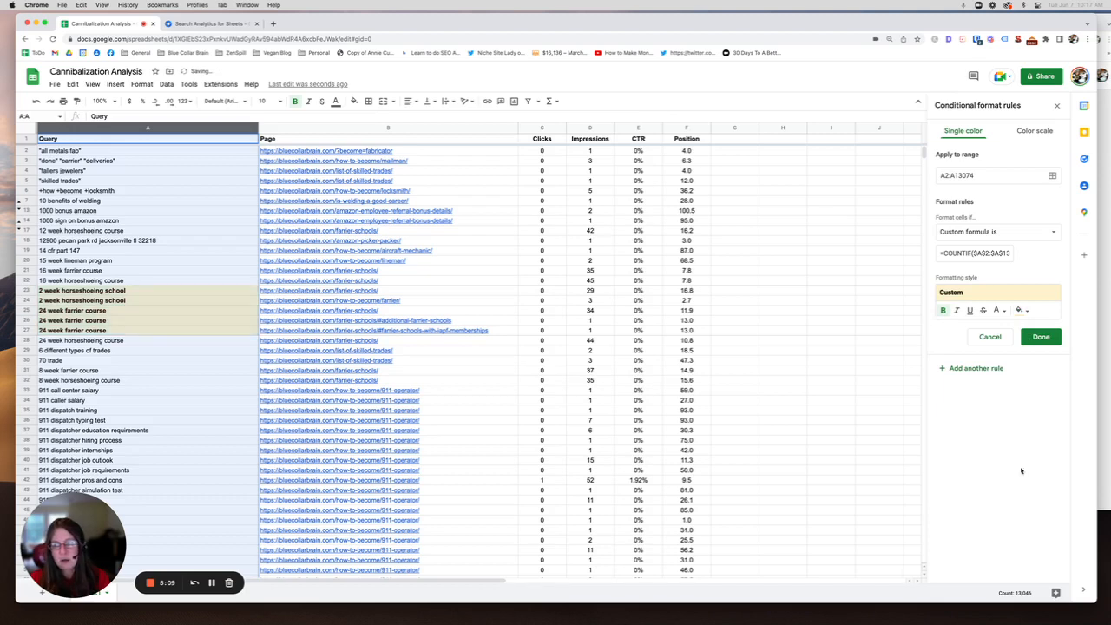
left_click(1041, 337)
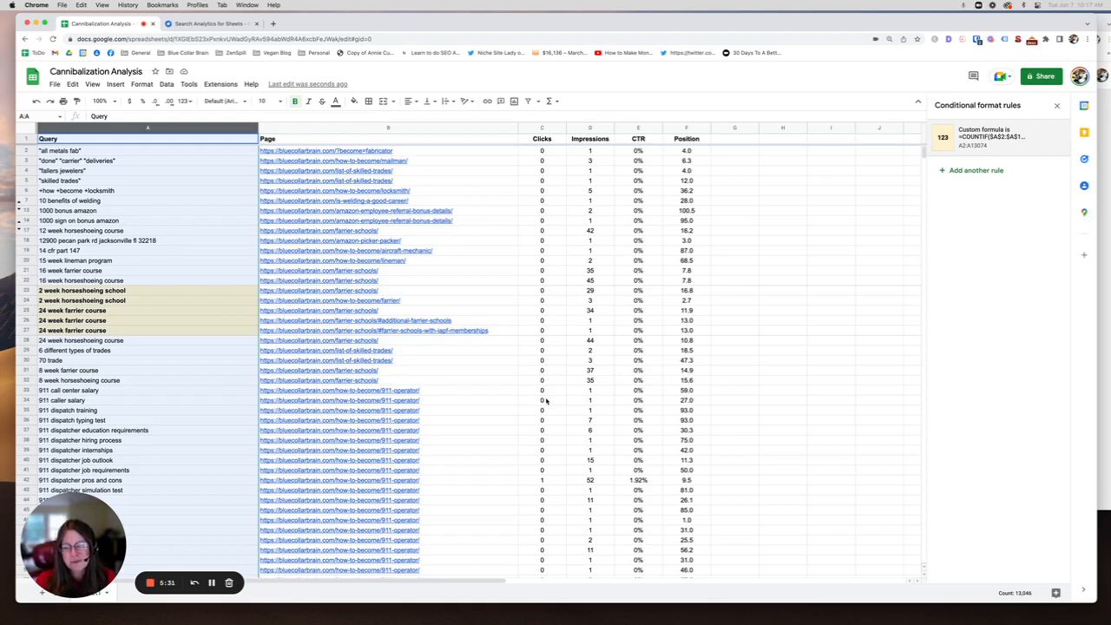
mouse_move(234, 139)
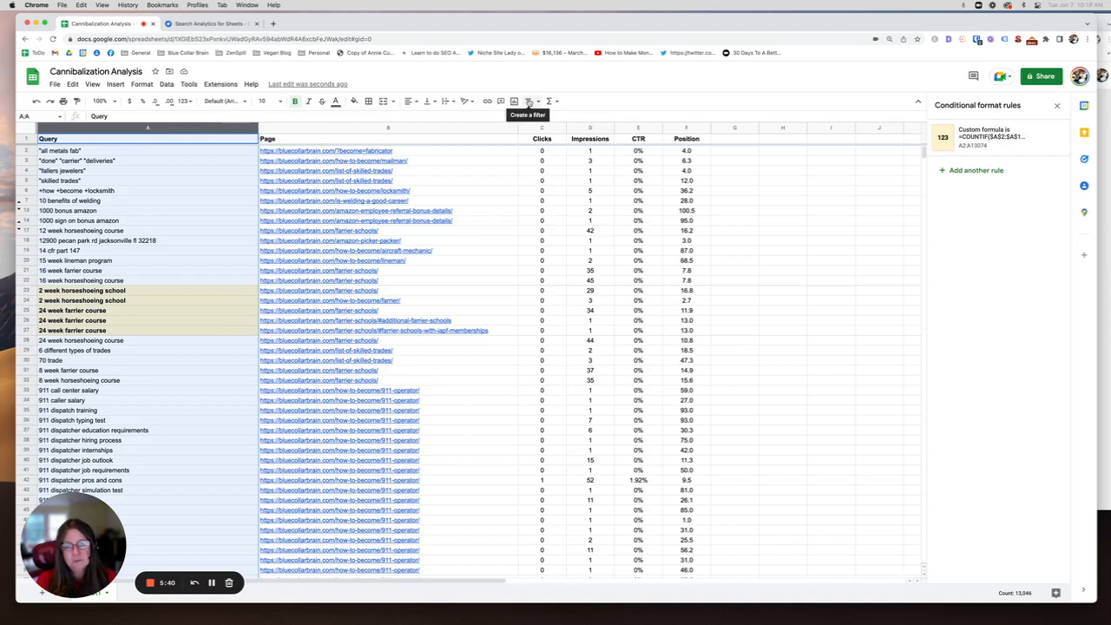
Step: Create a filter and limit the Query column to light yellow 3 fill color
left_click(528, 100)
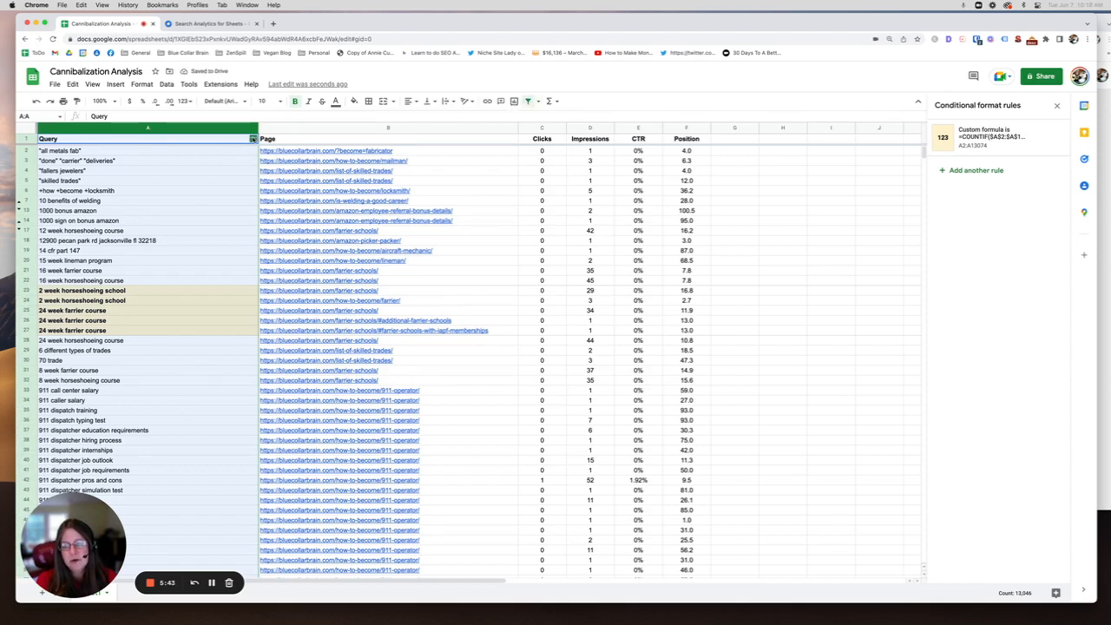
left_click(253, 139)
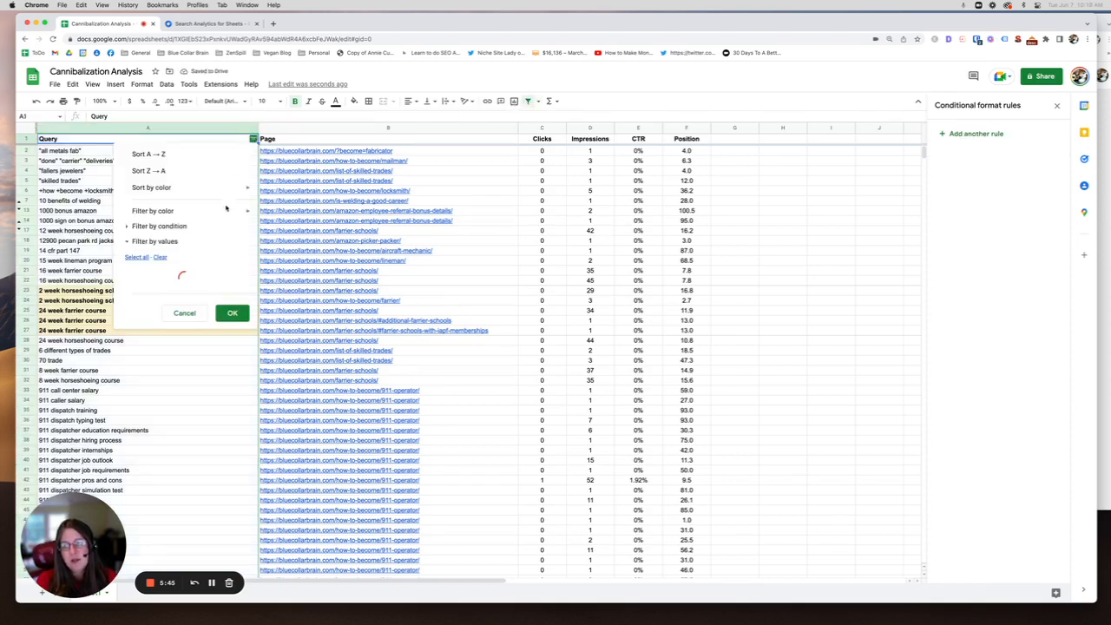
left_click(153, 211)
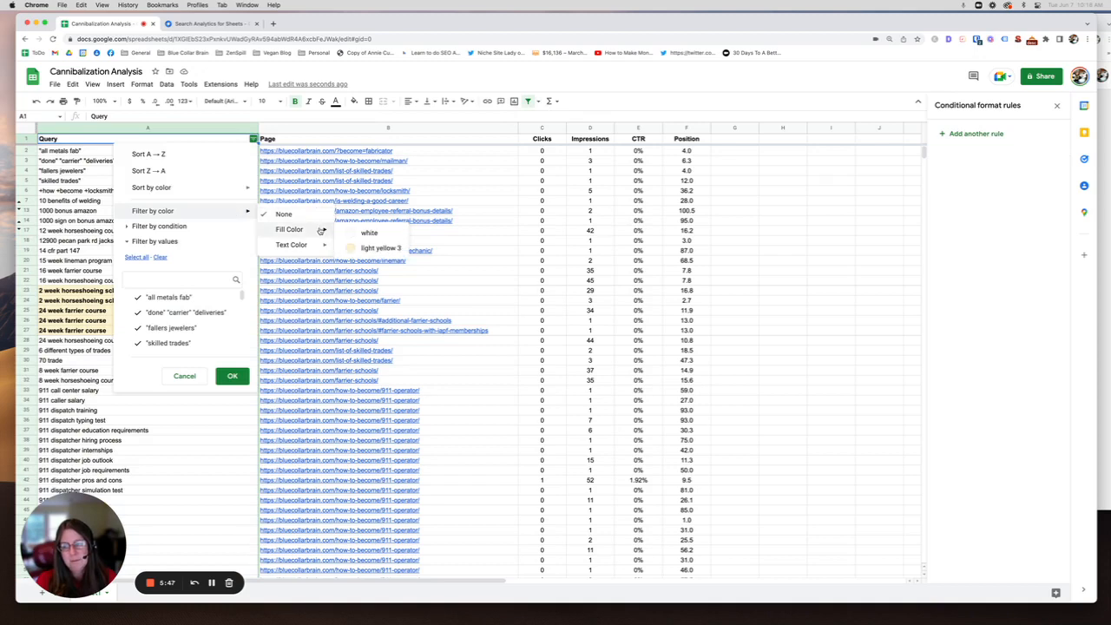
left_click(232, 376)
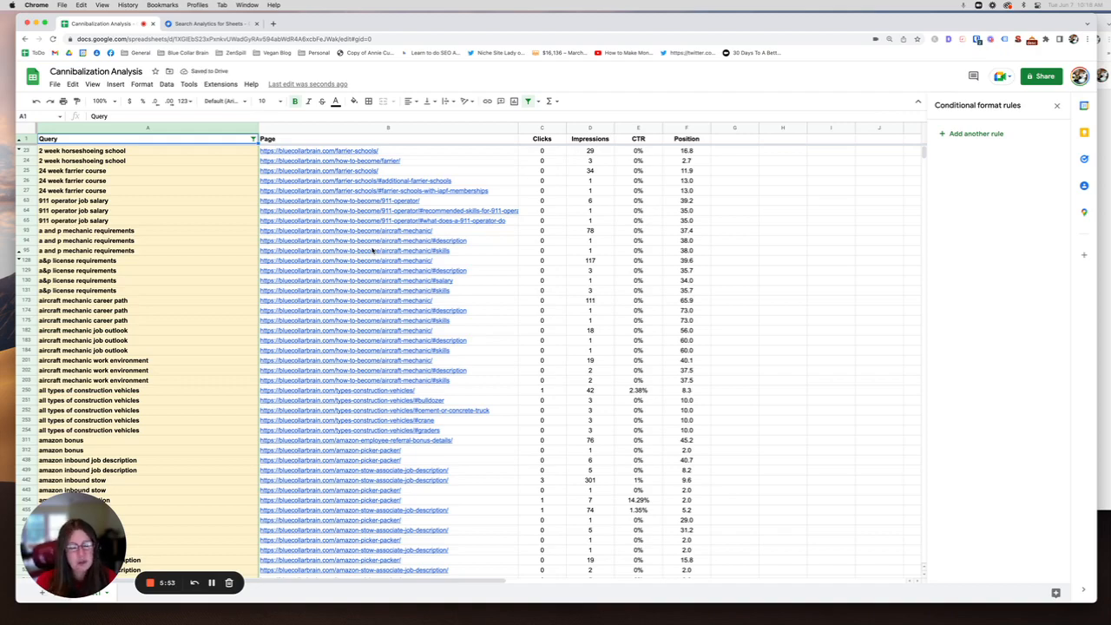
scroll("down", 3)
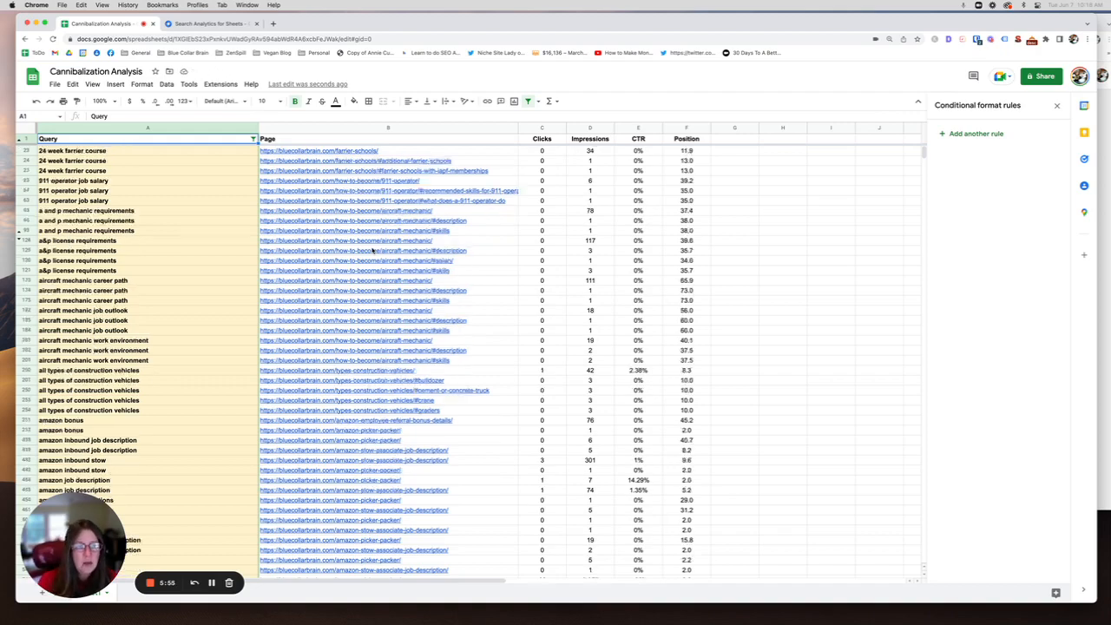
scroll("down", 3)
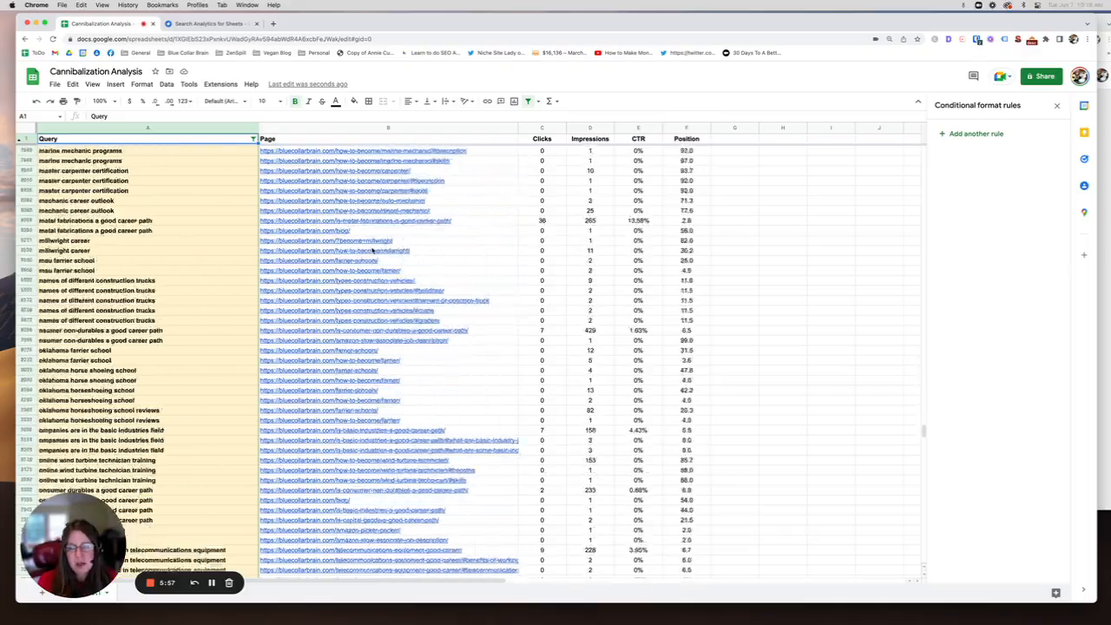
scroll("down", 3)
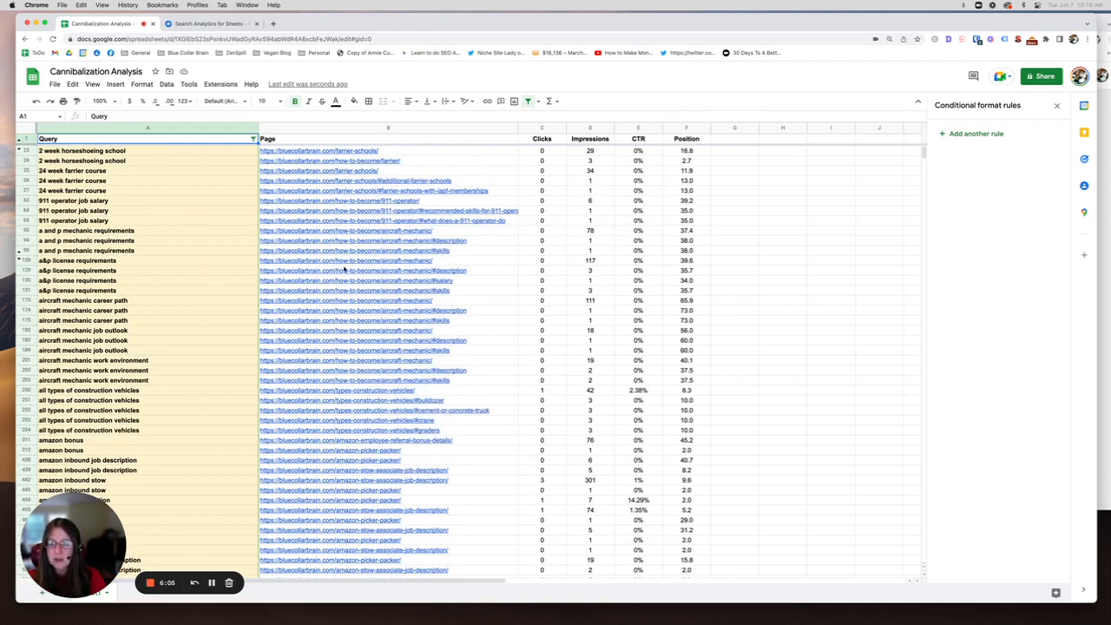
scroll("down", 3)
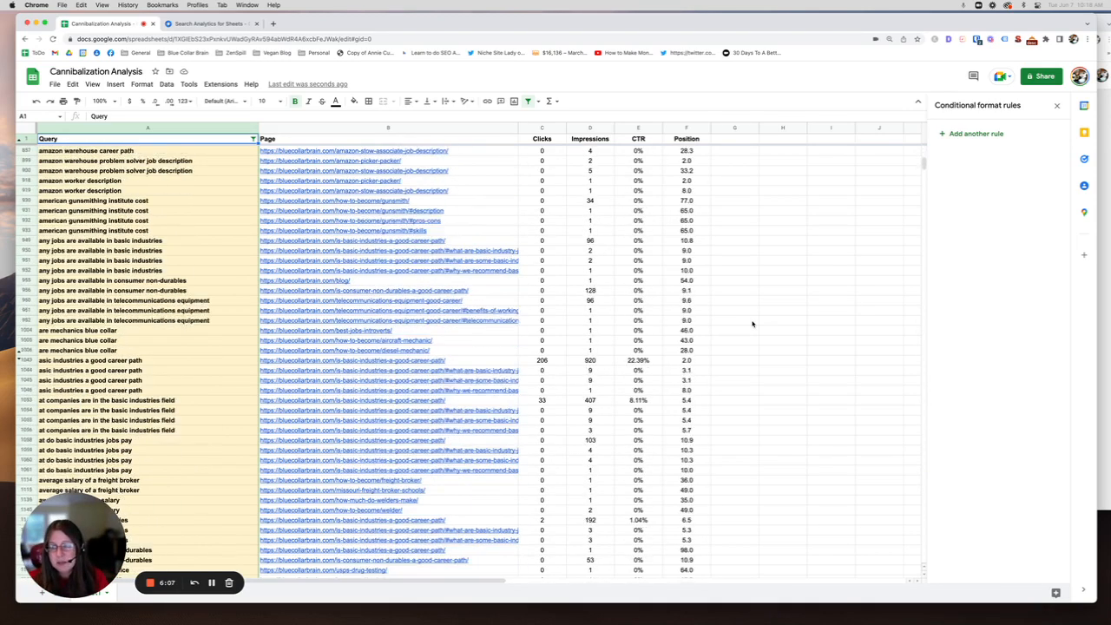
scroll("down", 3)
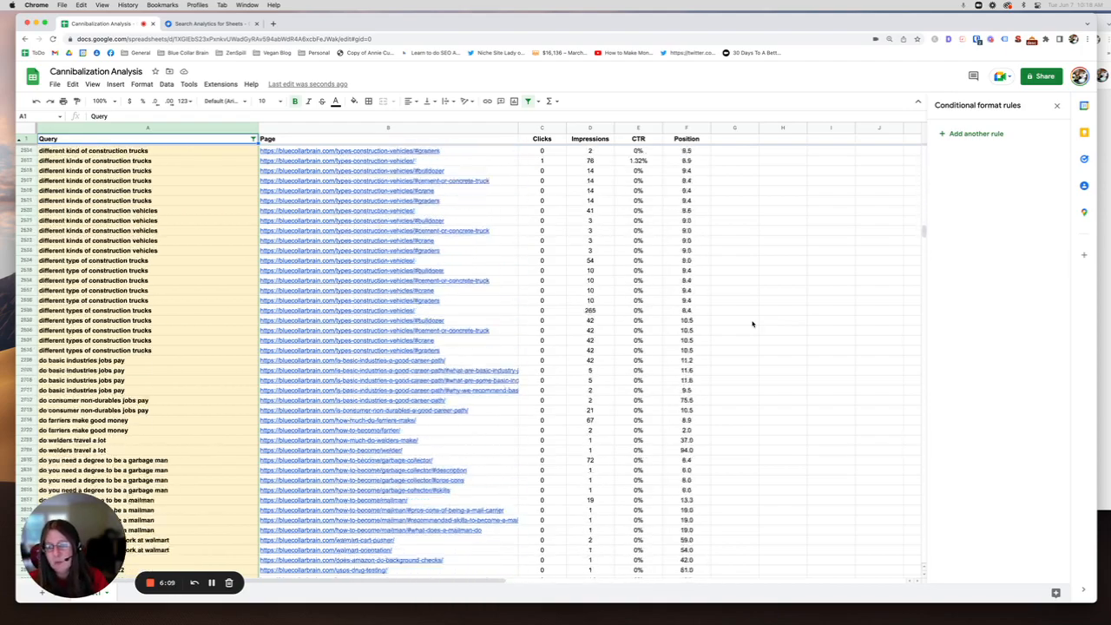
scroll("down", 3)
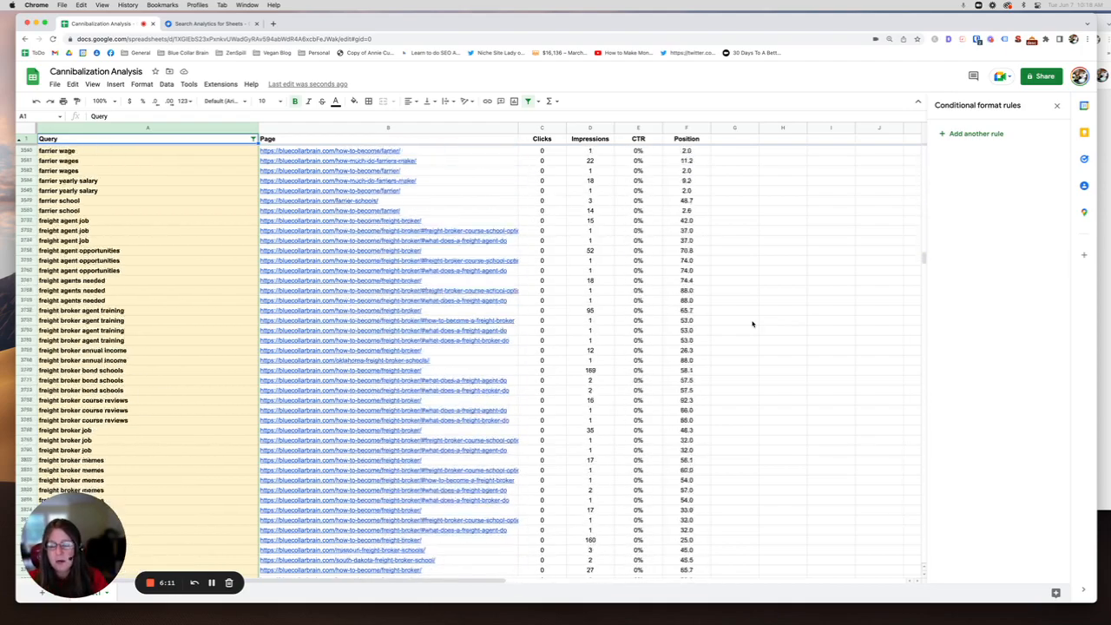
scroll("down", 3)
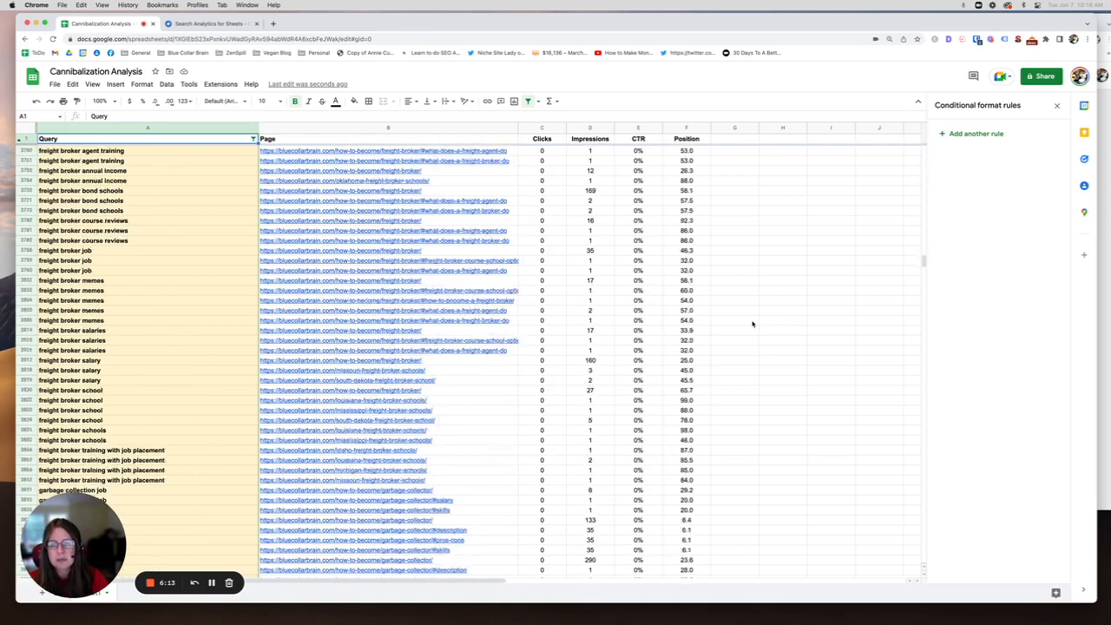
scroll("down", 3)
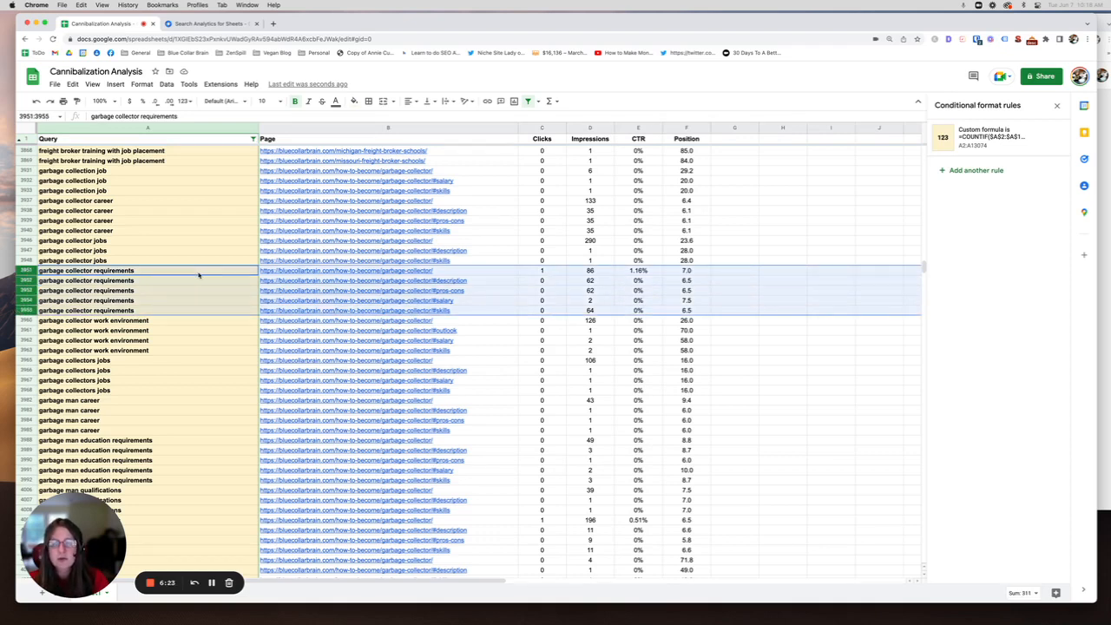
mouse_move(207, 285)
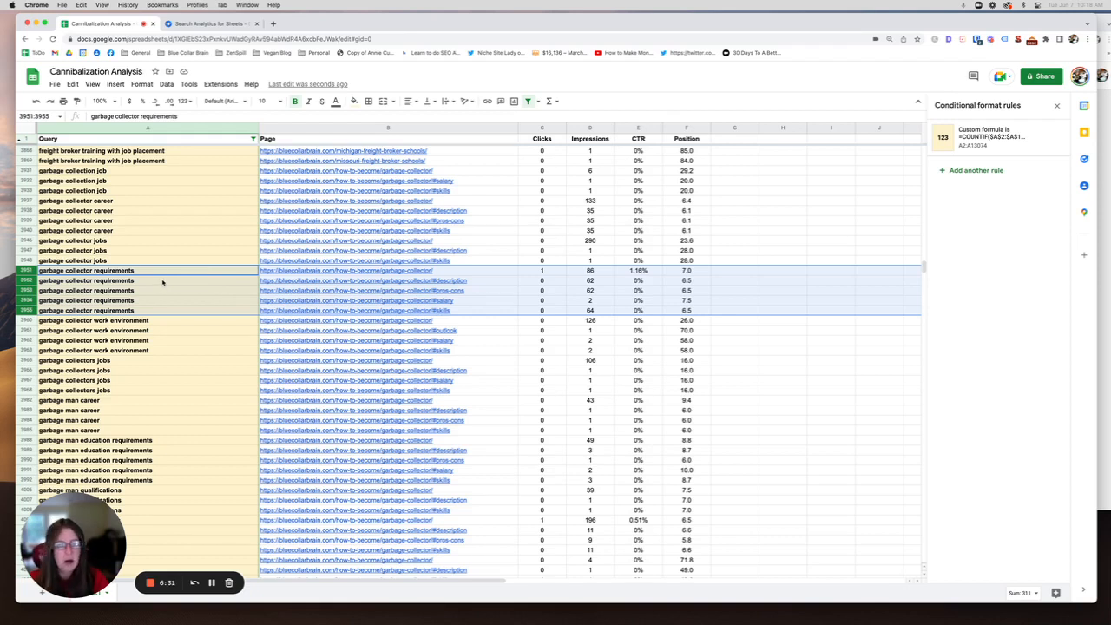
mouse_move(211, 285)
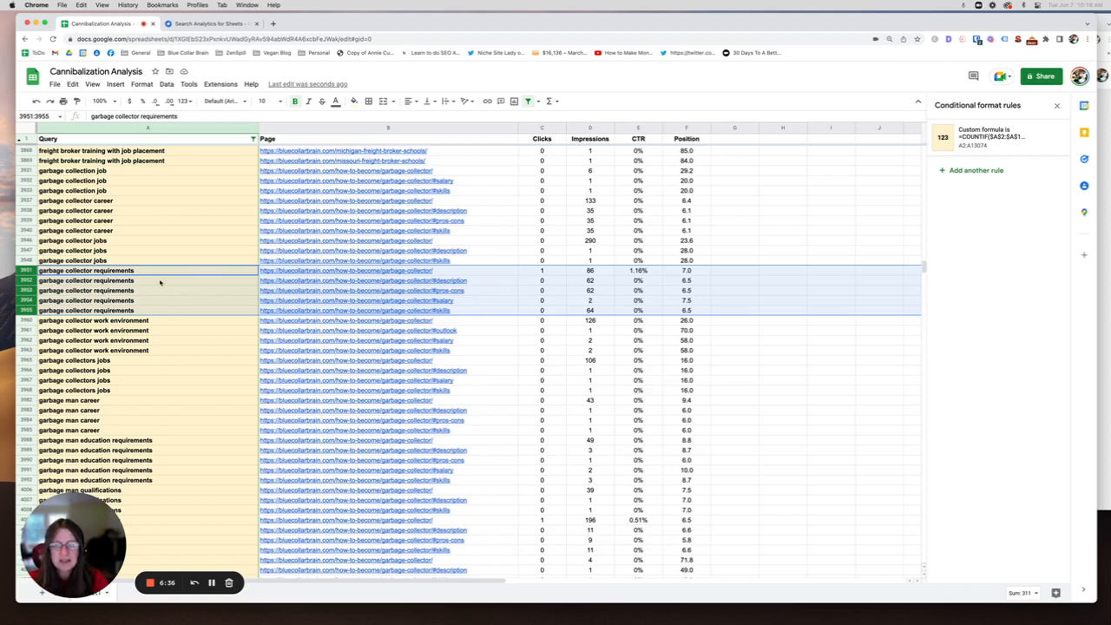
mouse_move(174, 290)
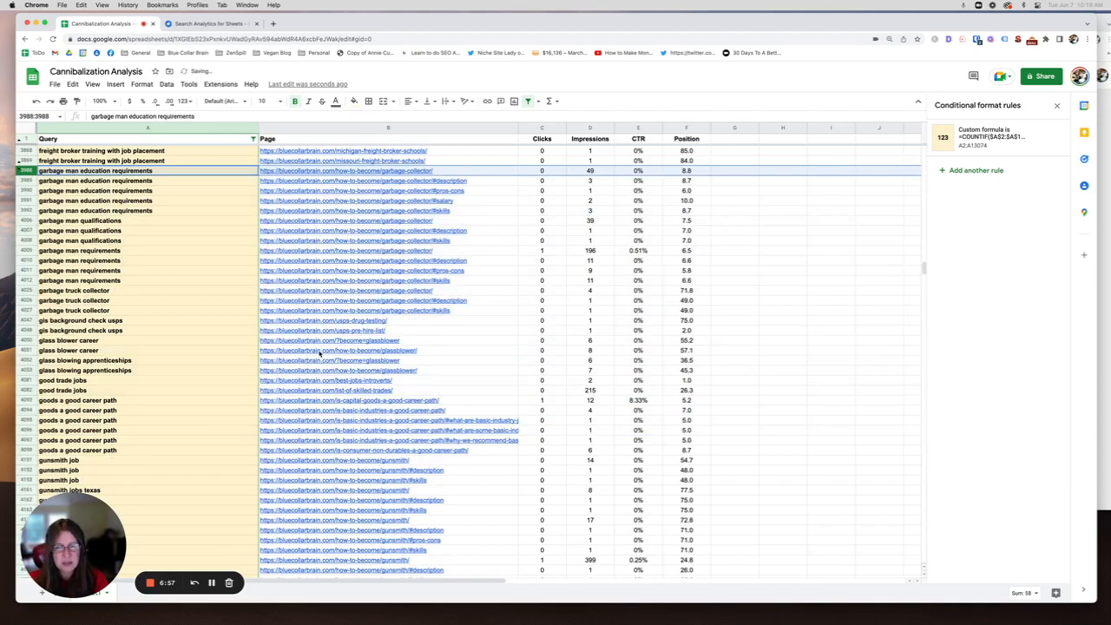
scroll("down", 3)
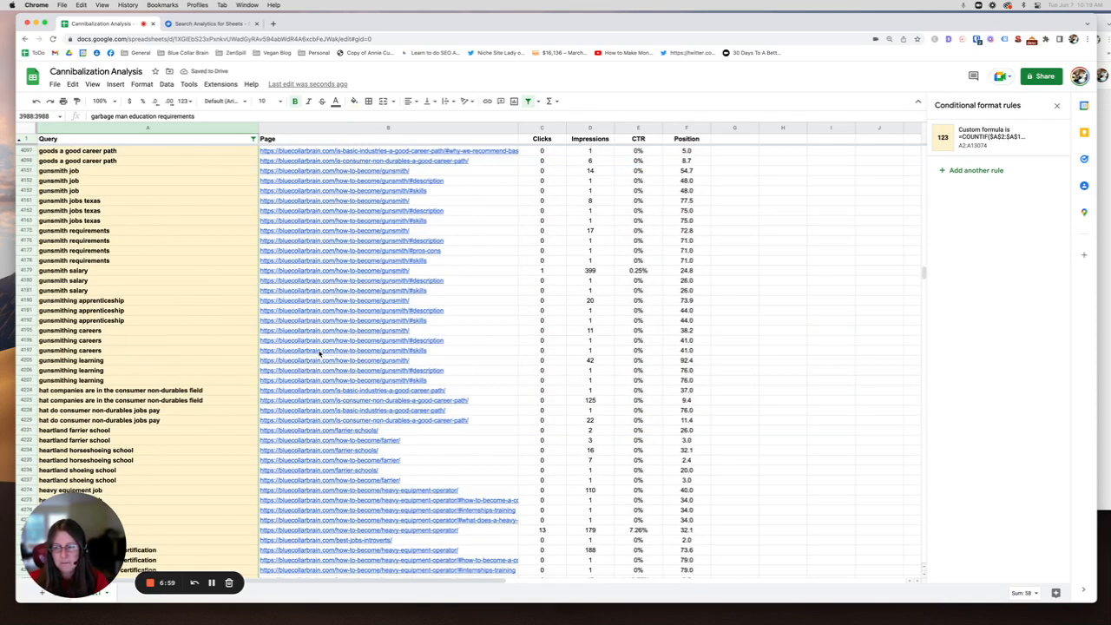
scroll("down", 3)
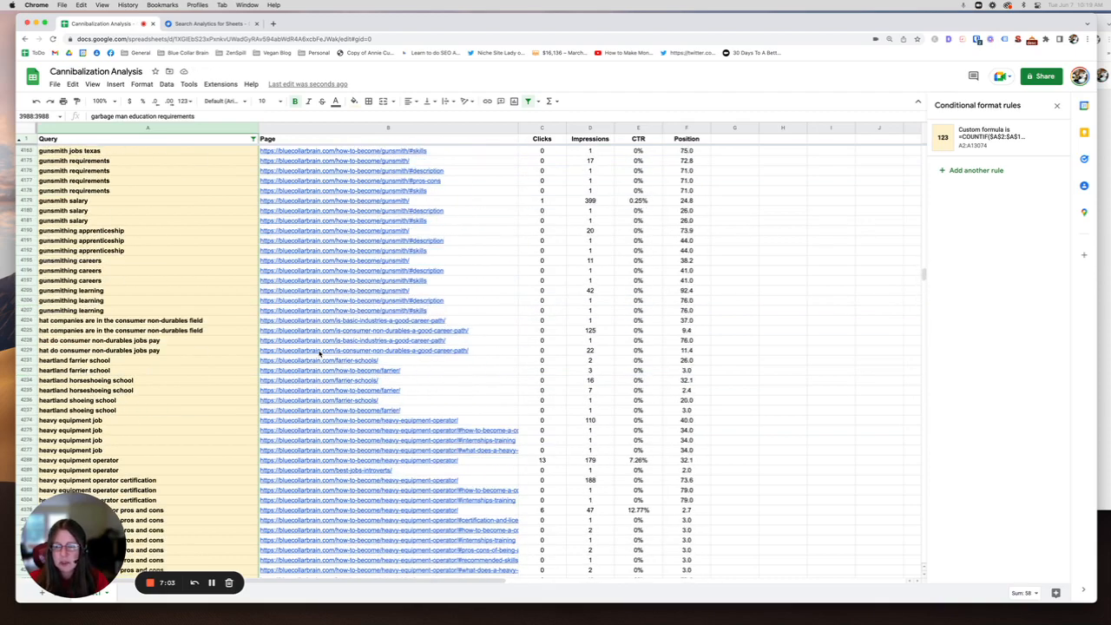
scroll("down", 3)
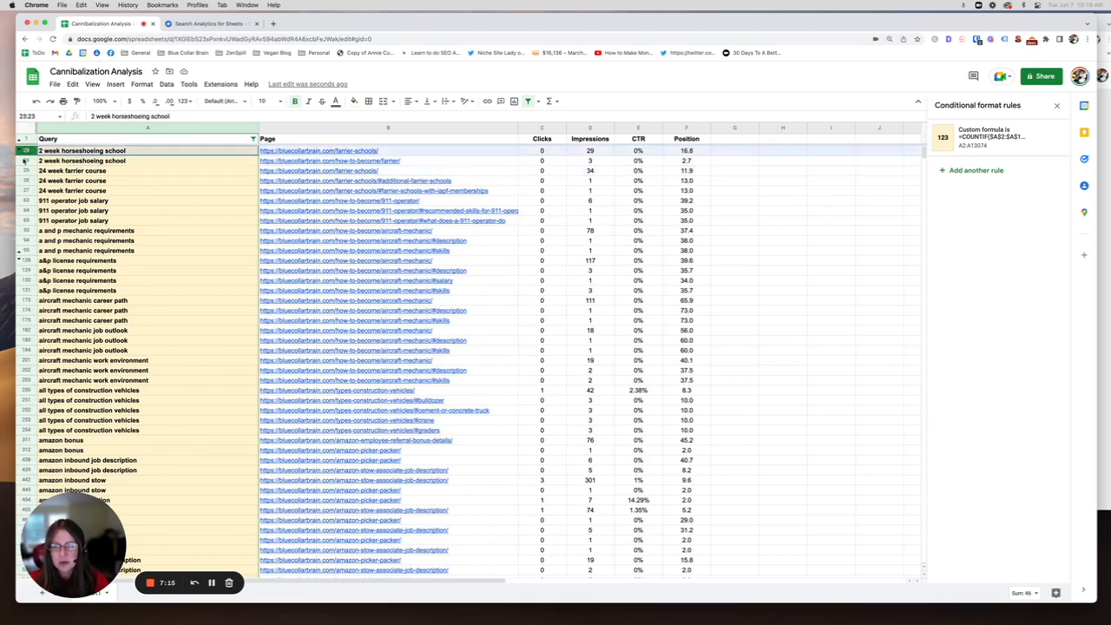
left_click(148, 161)
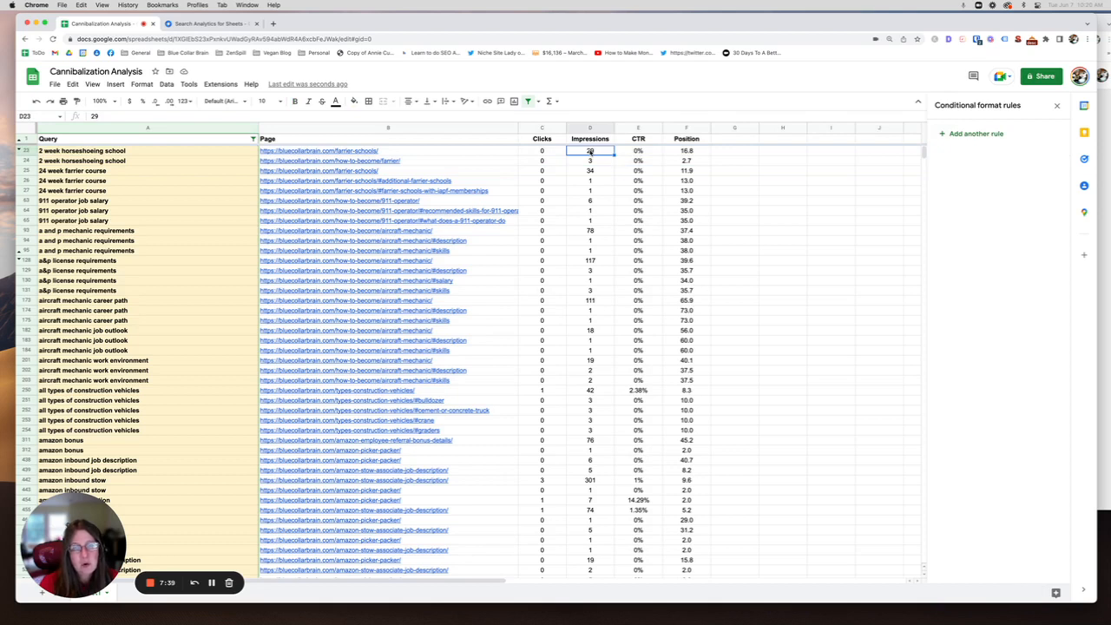
mouse_move(689, 164)
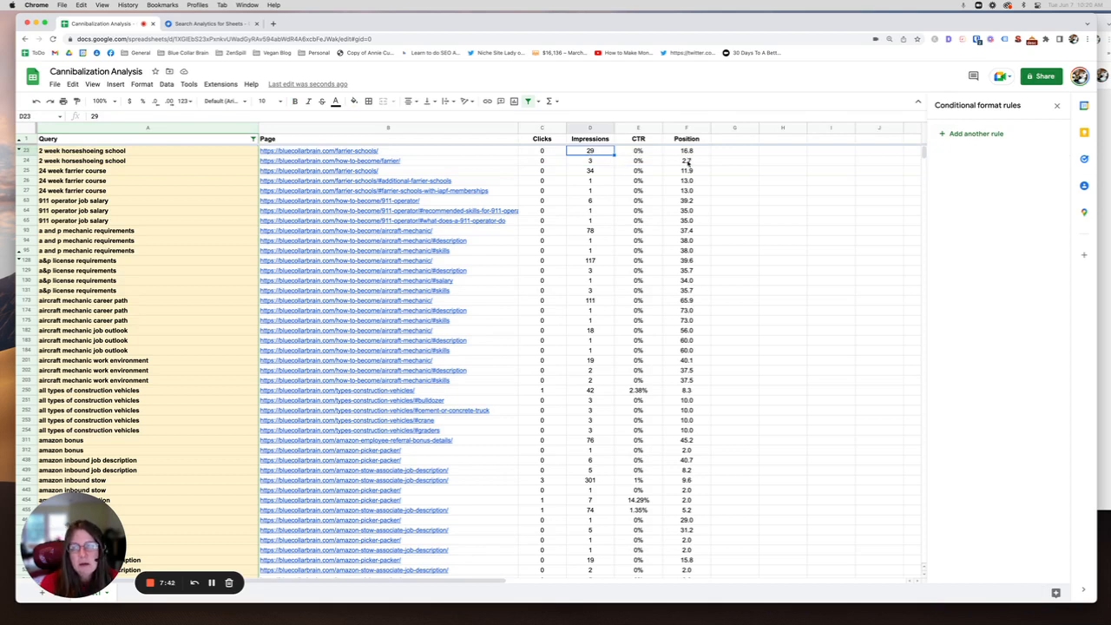
left_click(686, 161)
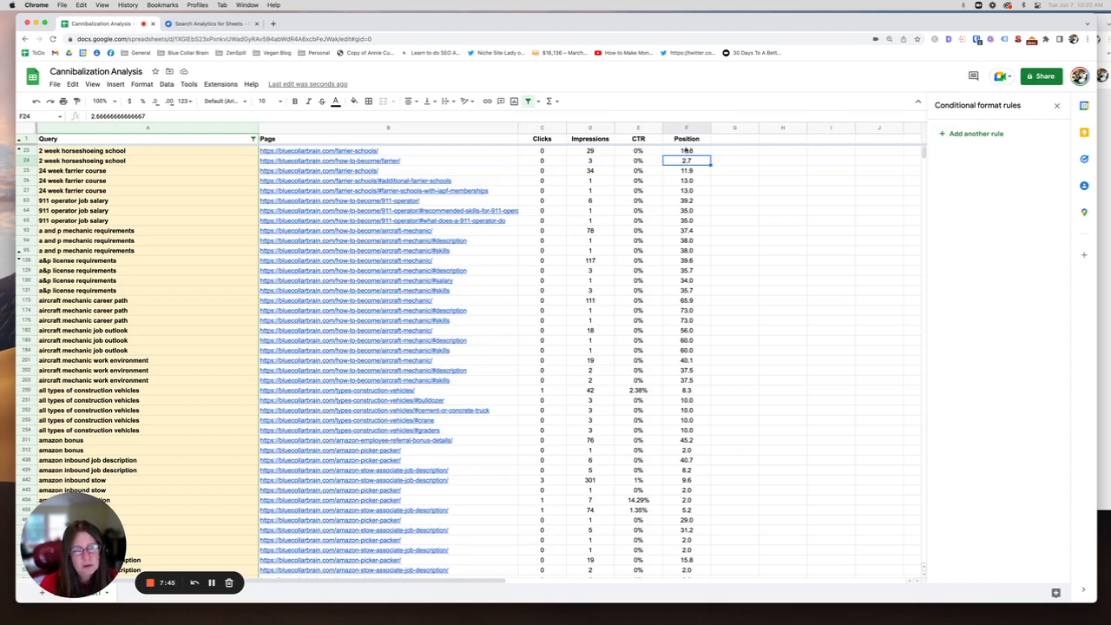
left_click(638, 150)
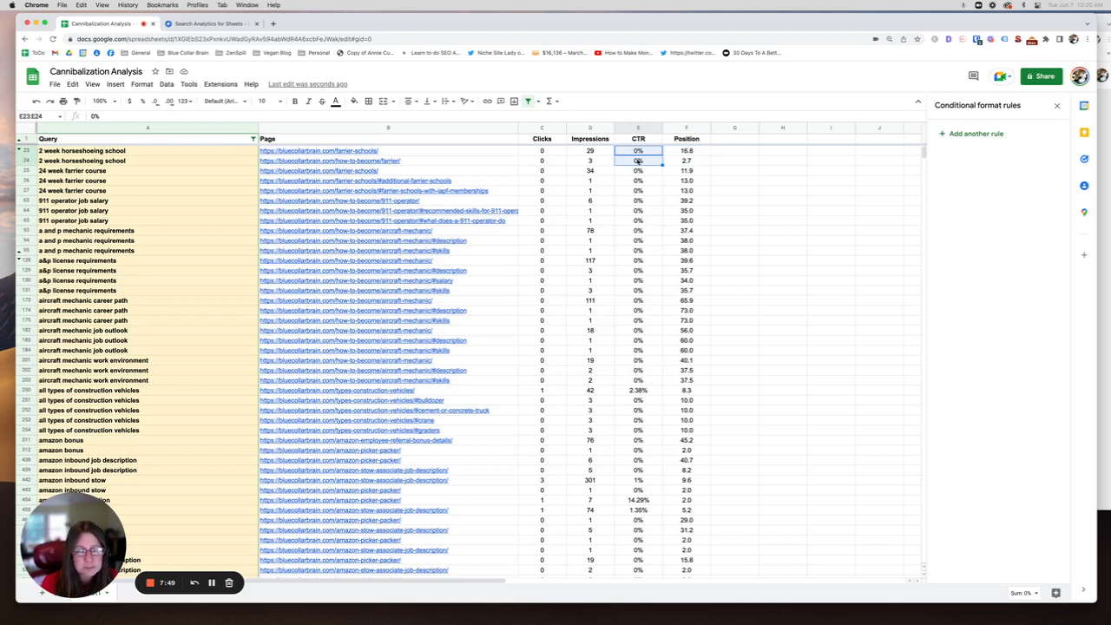
left_click(330, 161)
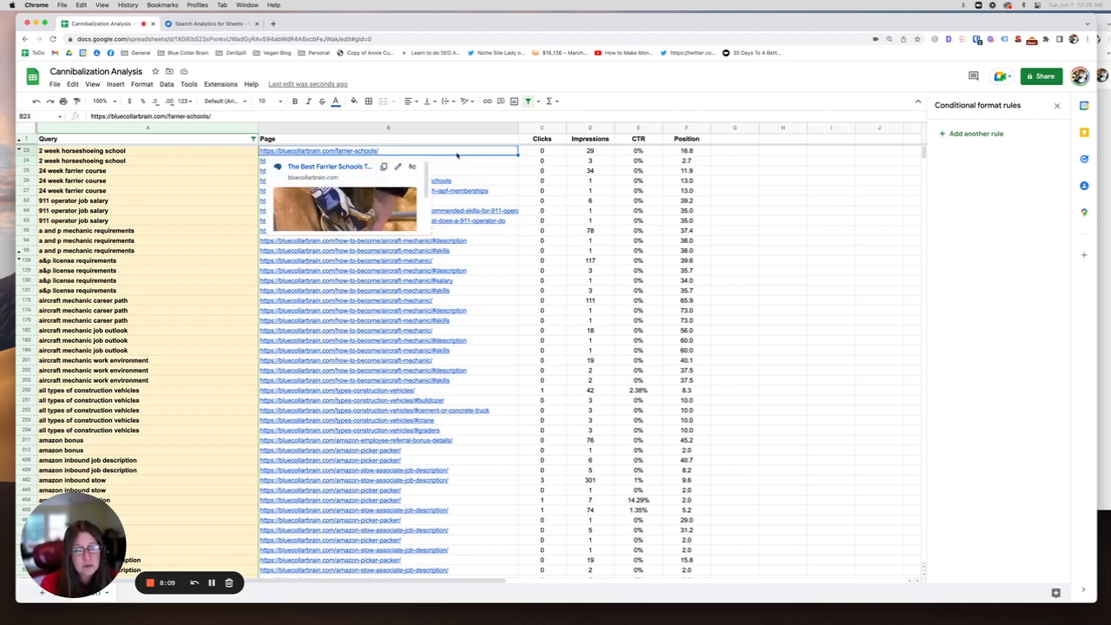
mouse_move(189, 199)
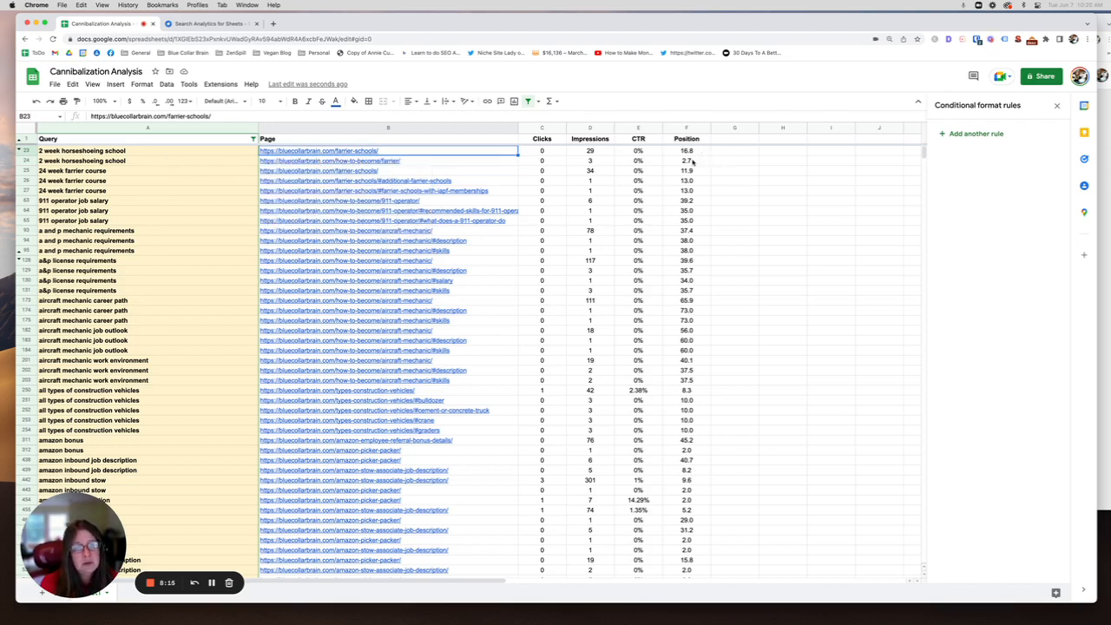
left_click(686, 160)
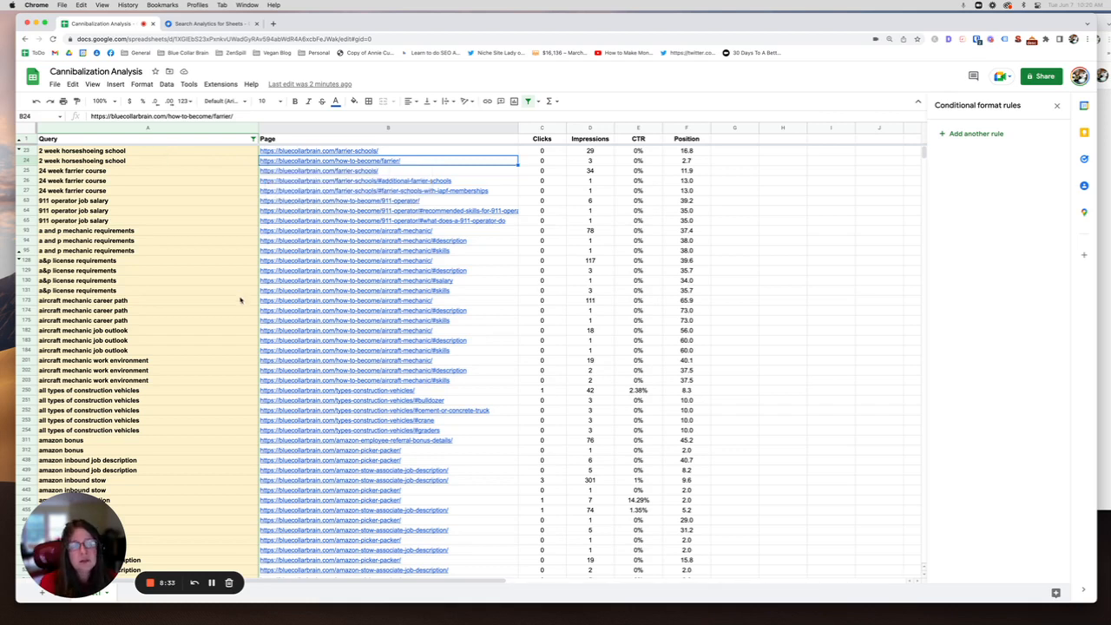
mouse_move(109, 150)
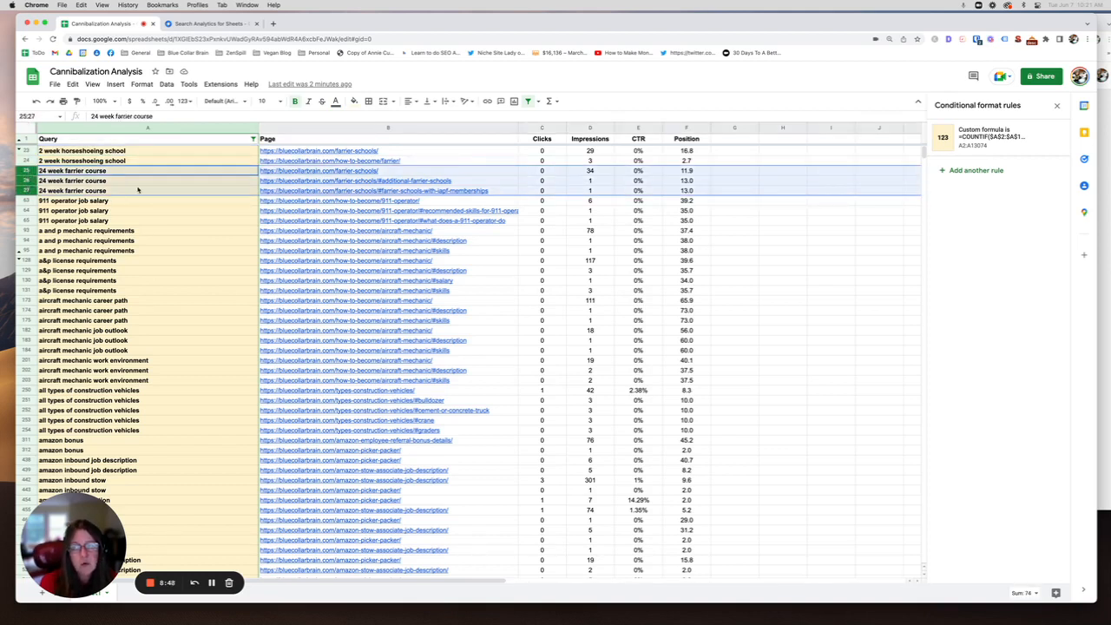
right_click(78, 180)
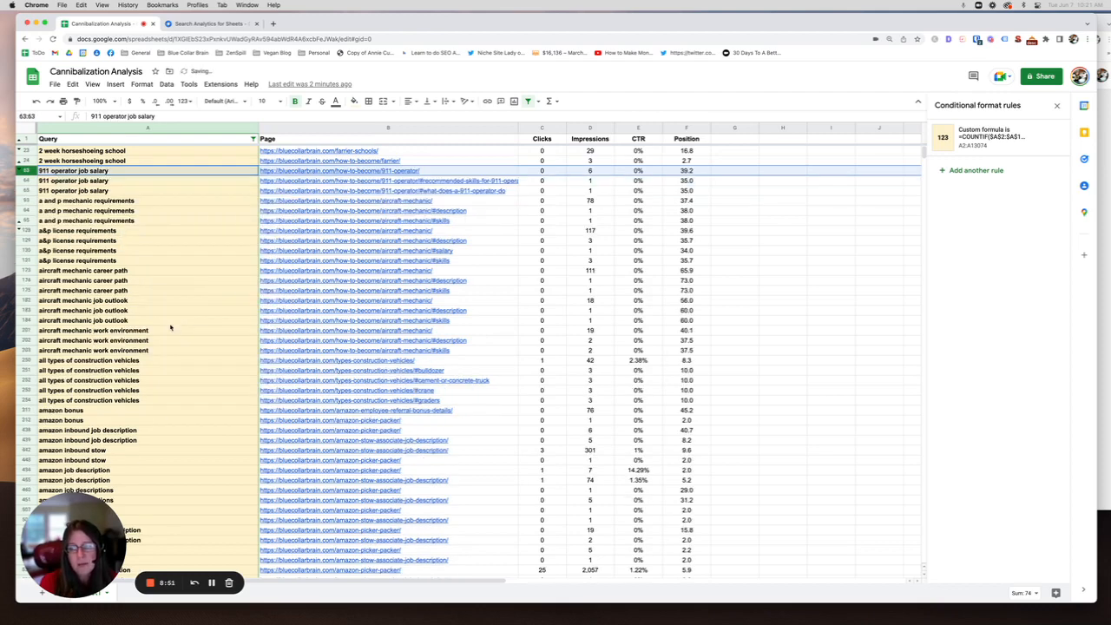
Step: Scroll the filtered list down to the 'is basic industries a good career path' rows near 6991
scroll("down", 3)
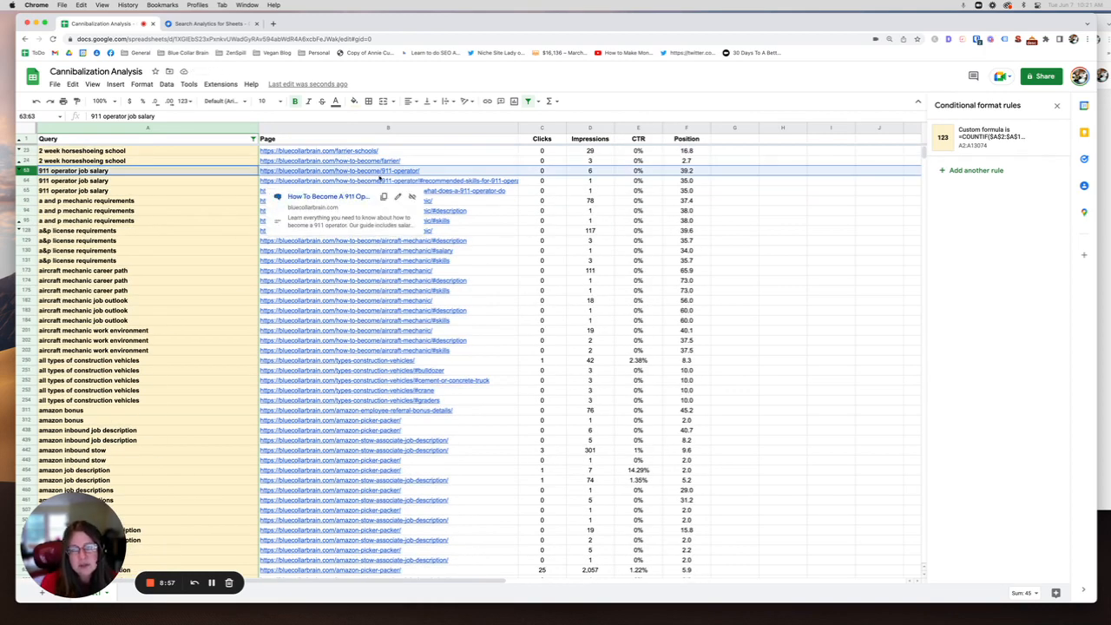
mouse_move(469, 181)
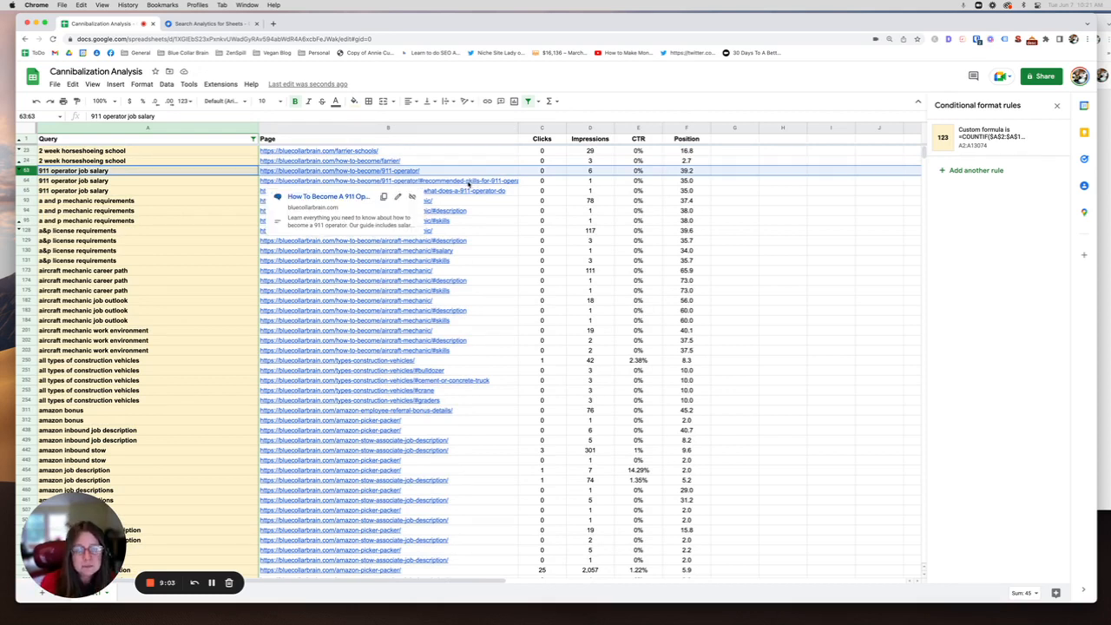
mouse_move(473, 291)
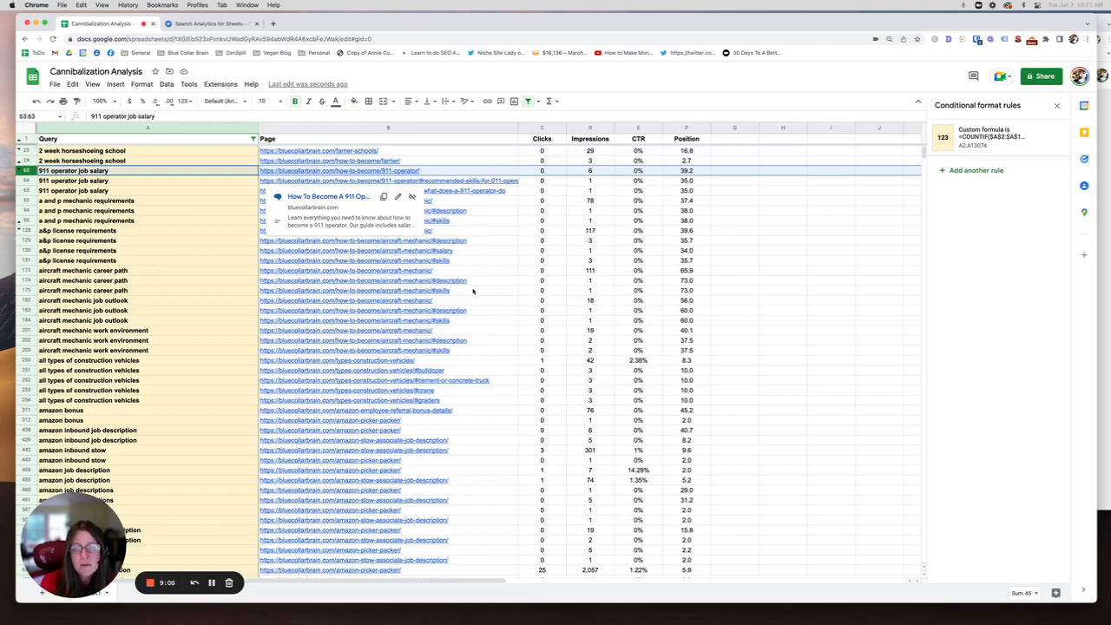
scroll("down", 3)
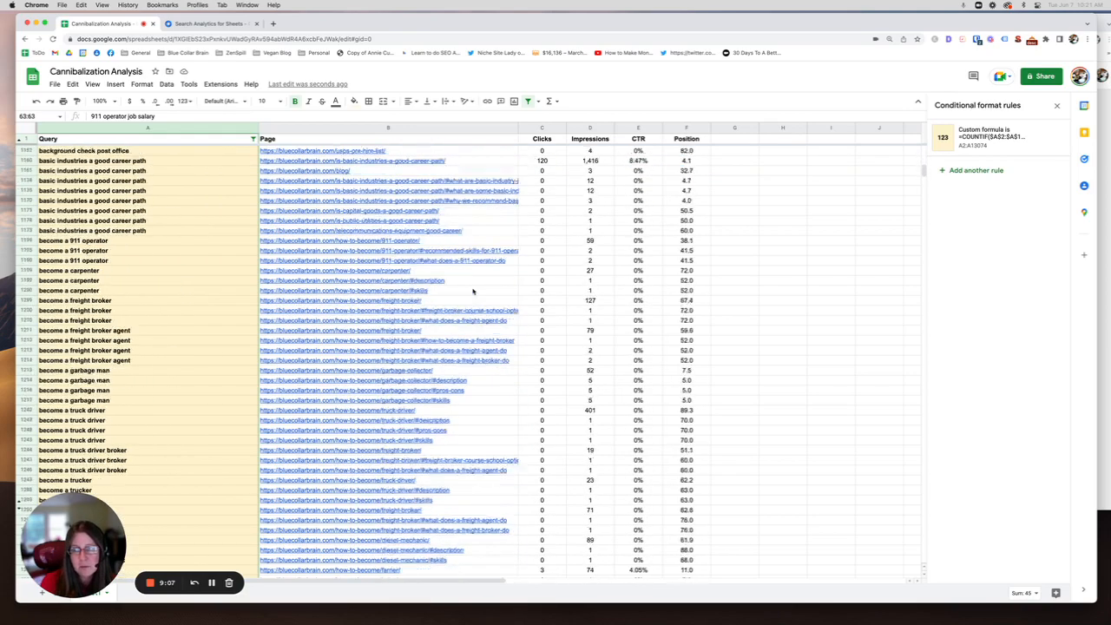
scroll("down", 3)
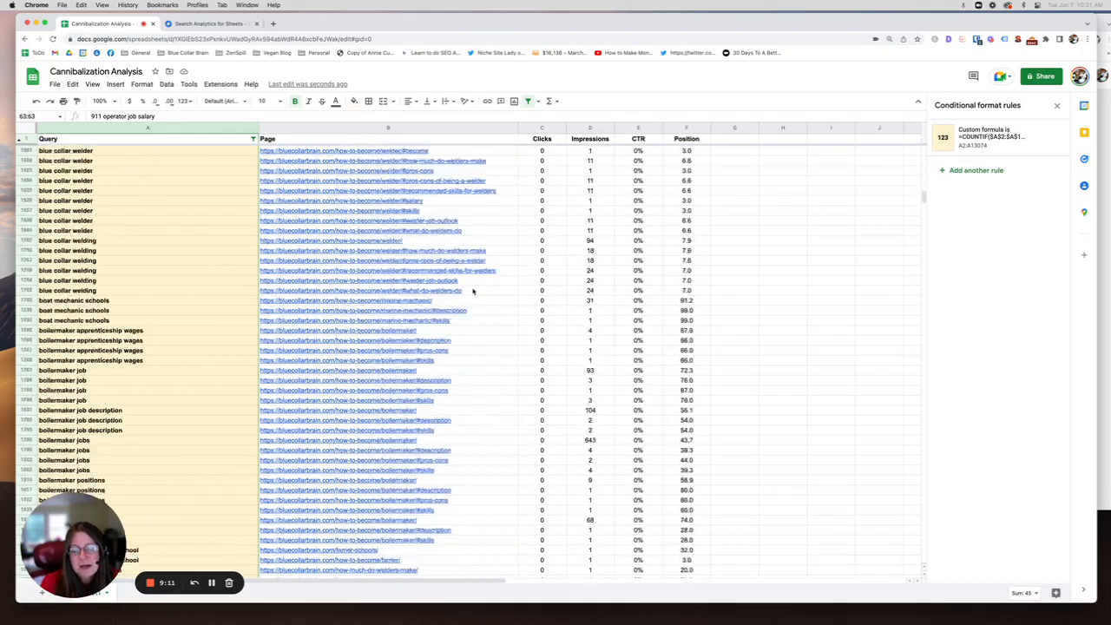
scroll("down", 3)
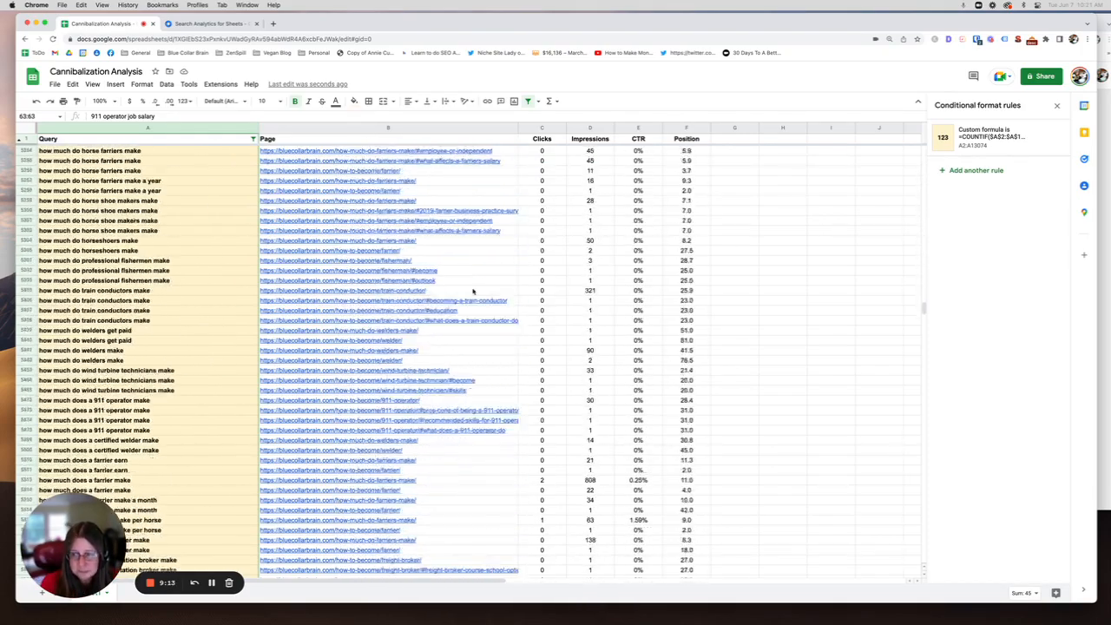
scroll("down", 3)
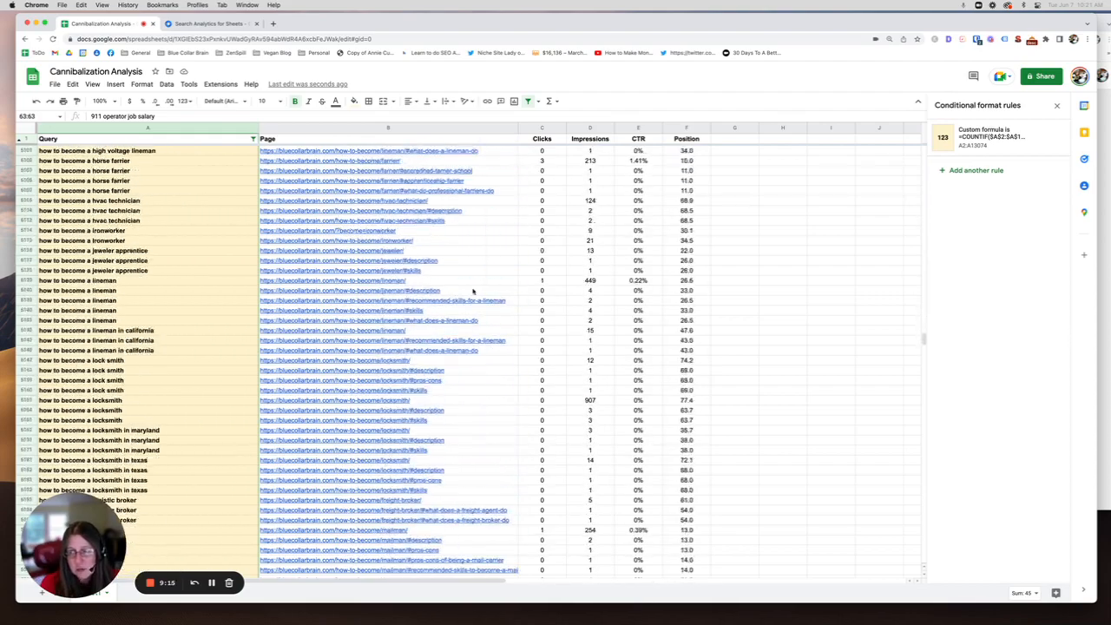
scroll("down", 3)
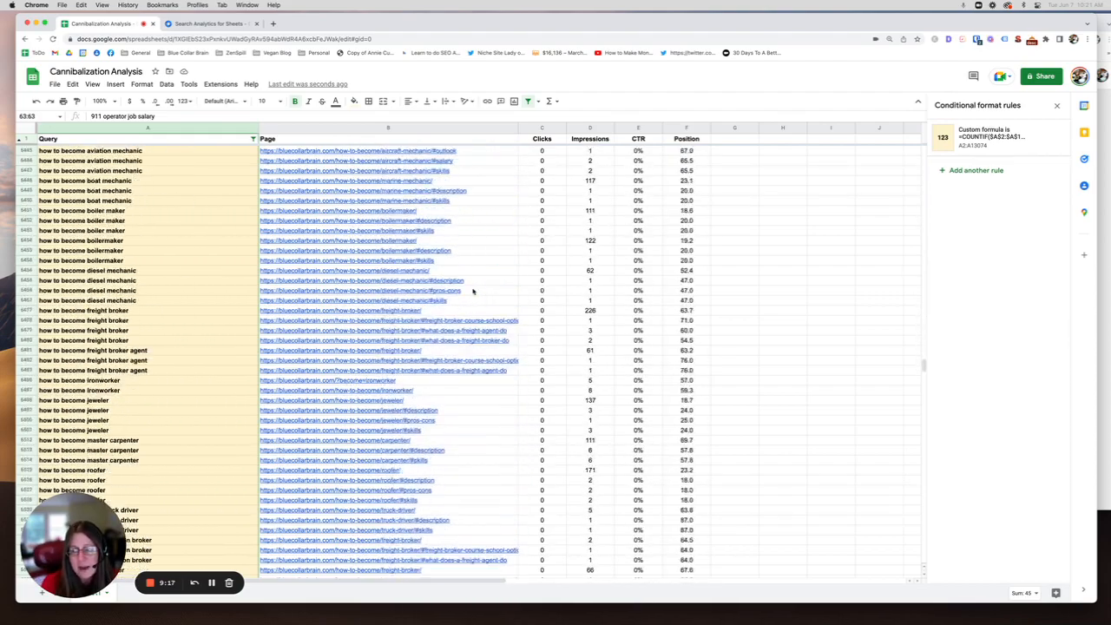
scroll("down", 3)
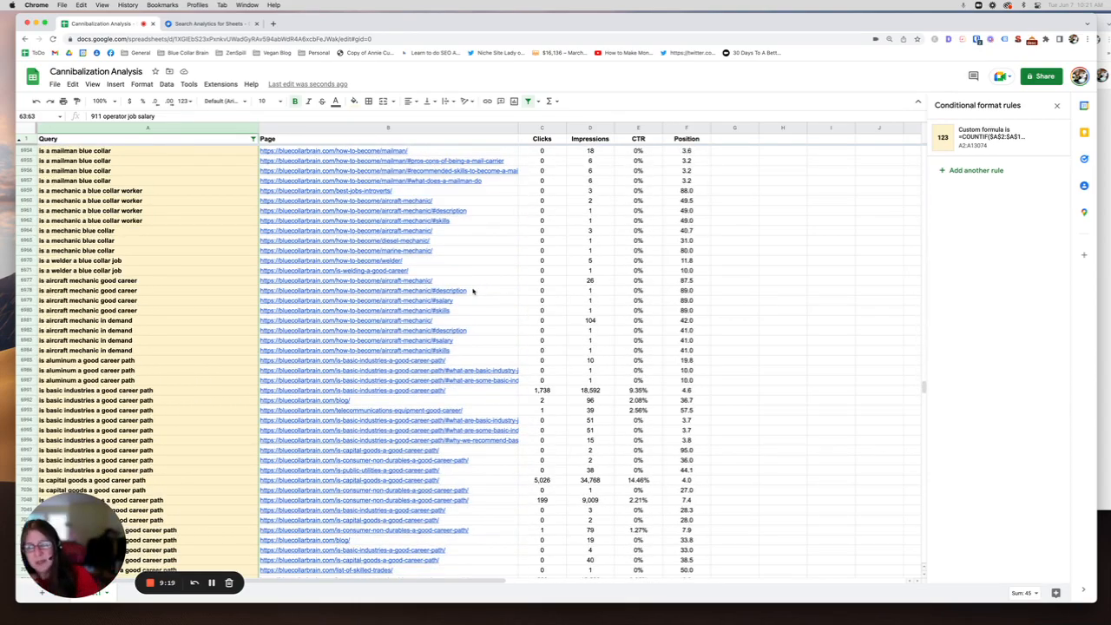
scroll("down", 3)
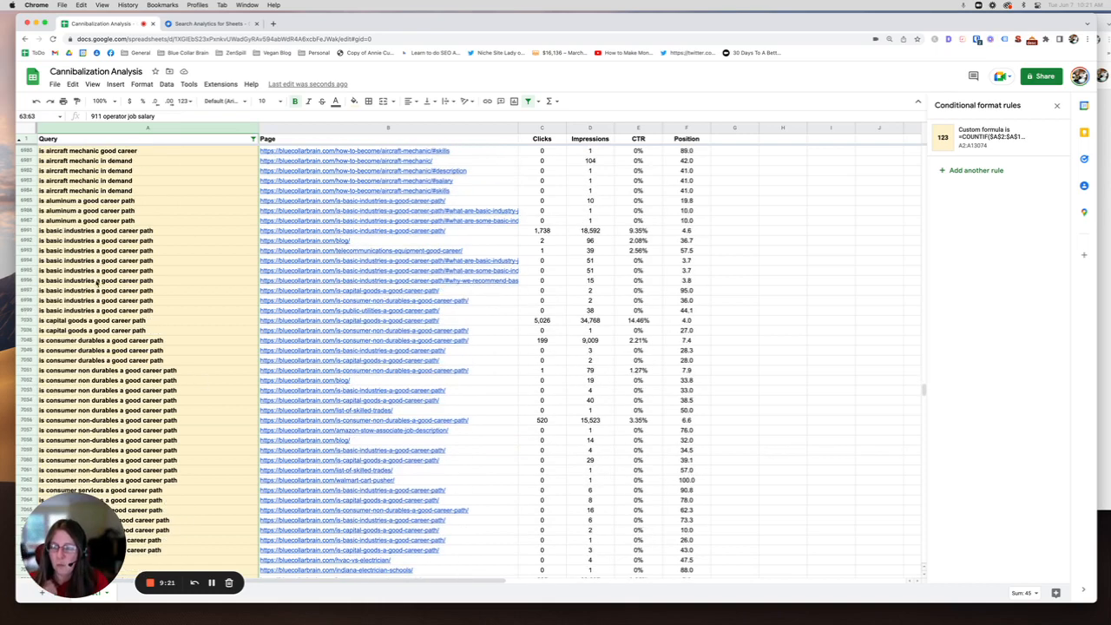
Step: Select rows 6991–6999 of the 'is basic industries a good career path' group
left_click(148, 230)
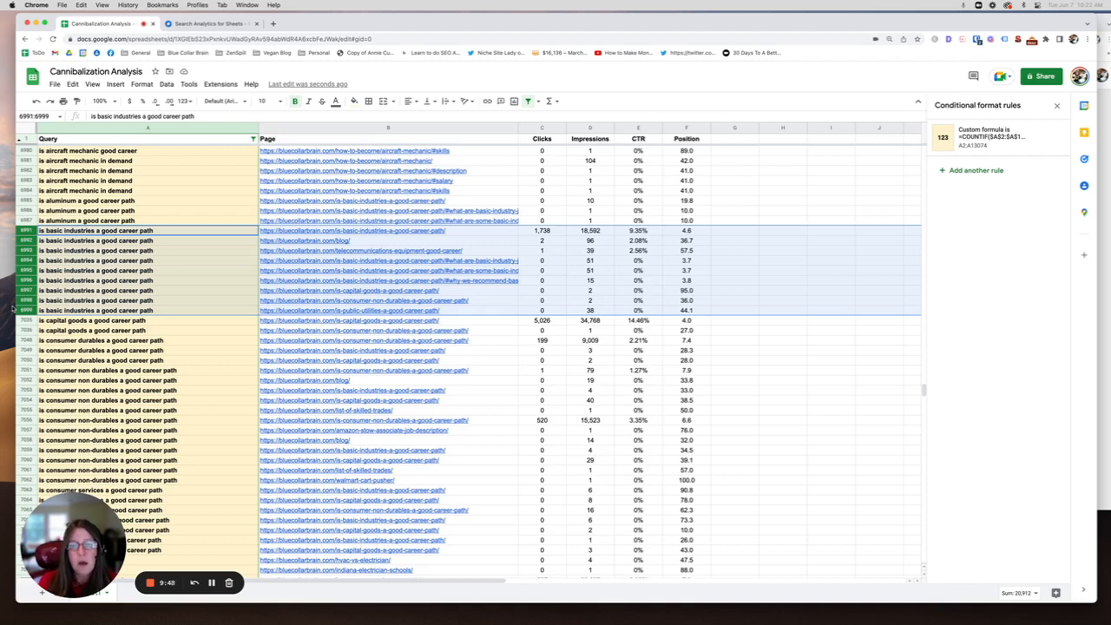
mouse_move(466, 236)
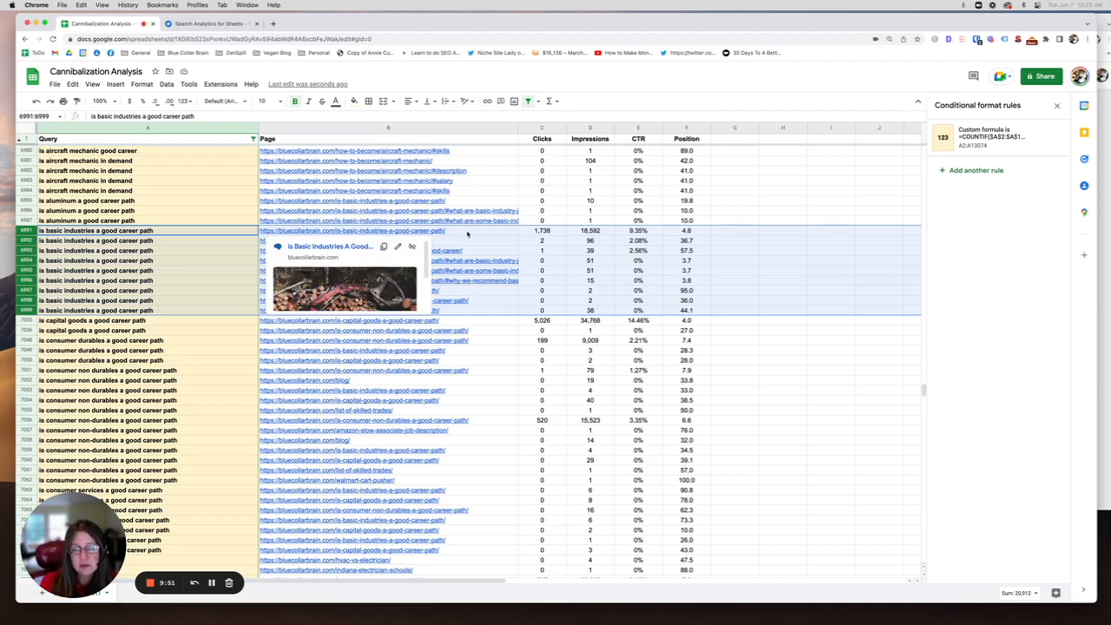
mouse_move(193, 239)
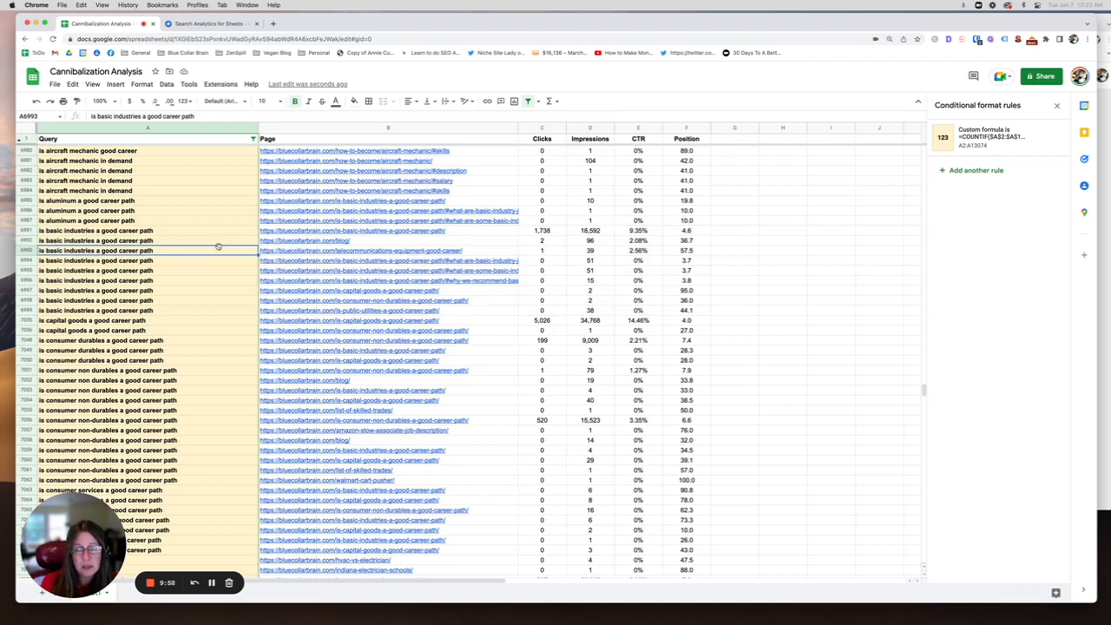
mouse_move(253, 230)
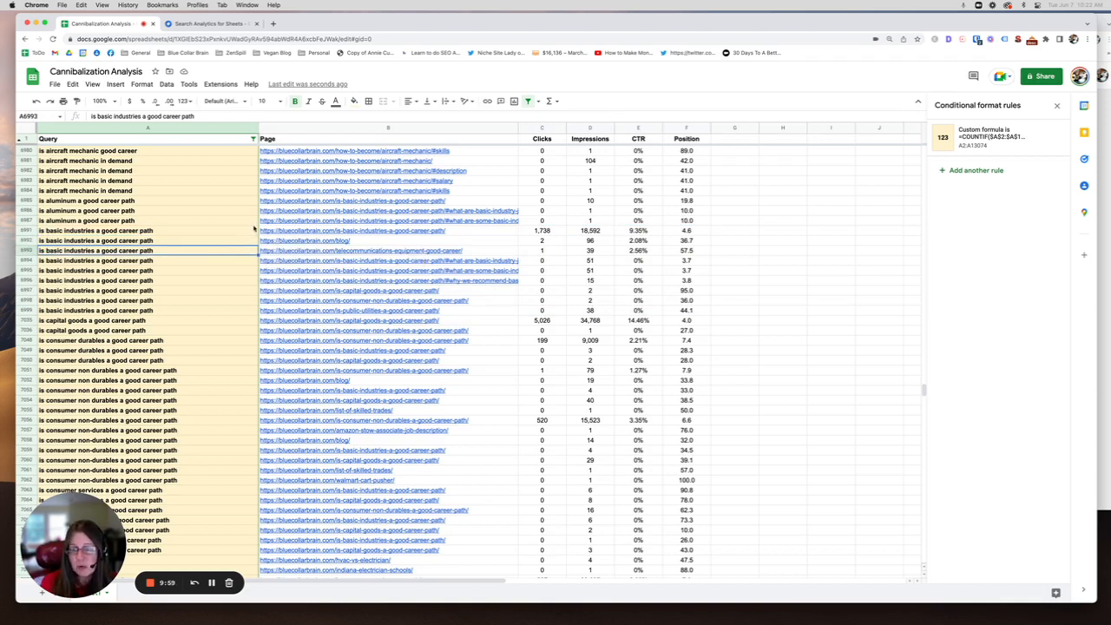
mouse_move(230, 275)
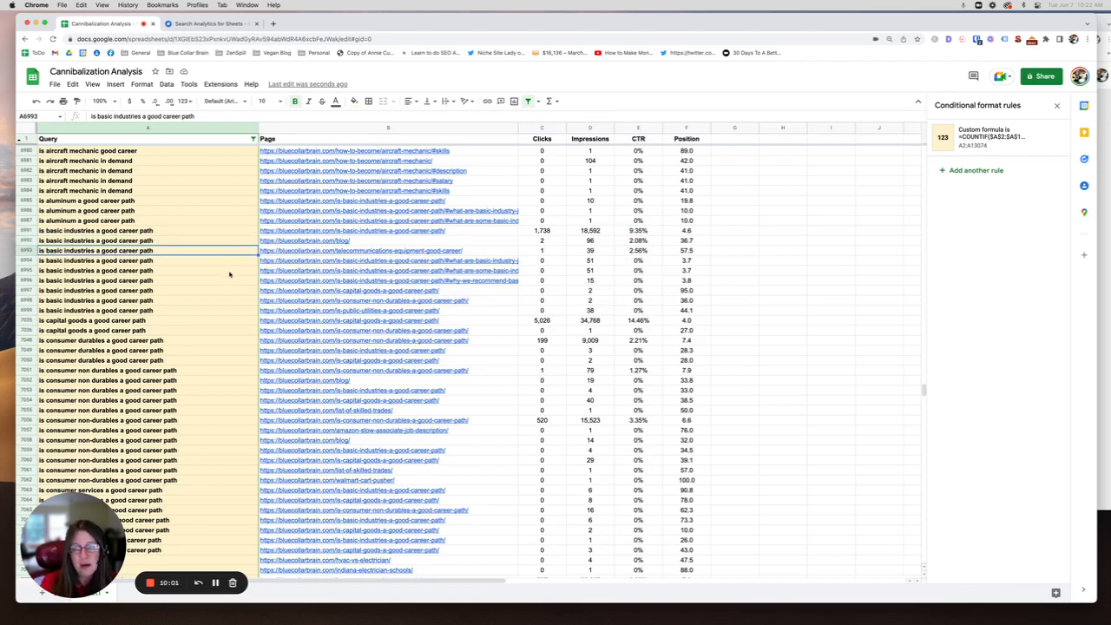
mouse_move(224, 305)
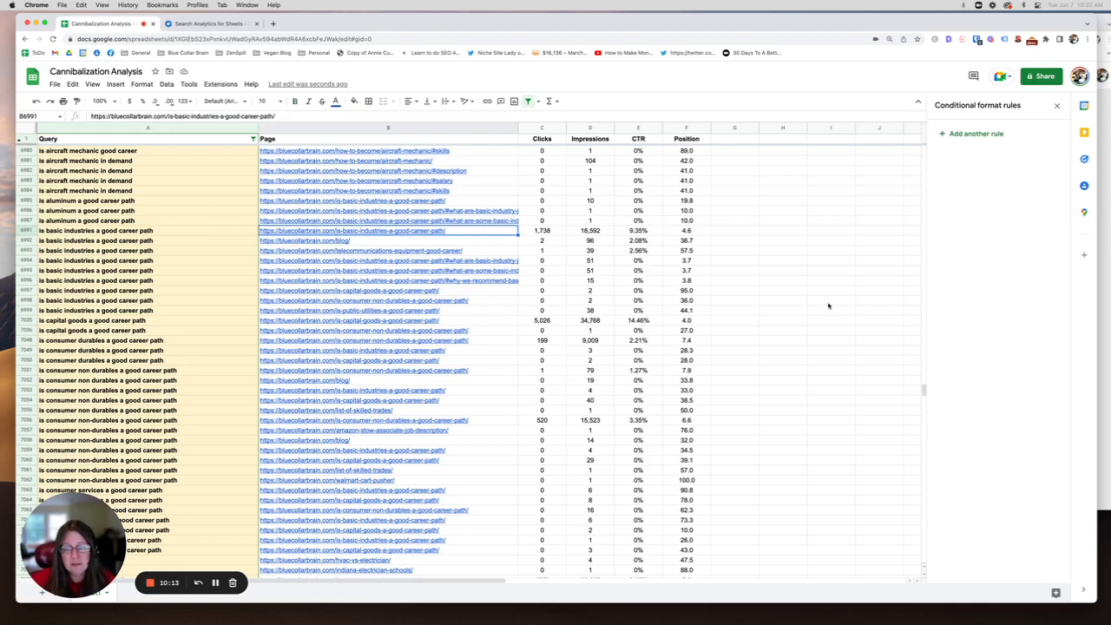
mouse_move(777, 271)
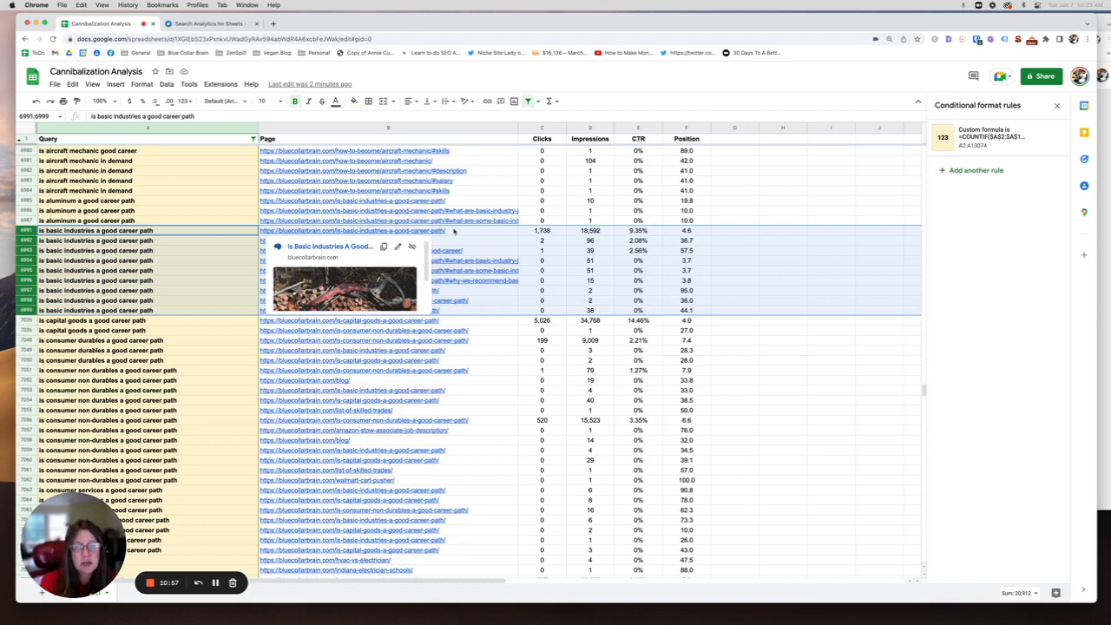
Step: Preview the consumer non-durables and capital goods pages, check 1,738 top clicks, reselect rows 6991–6999
left_click(389, 300)
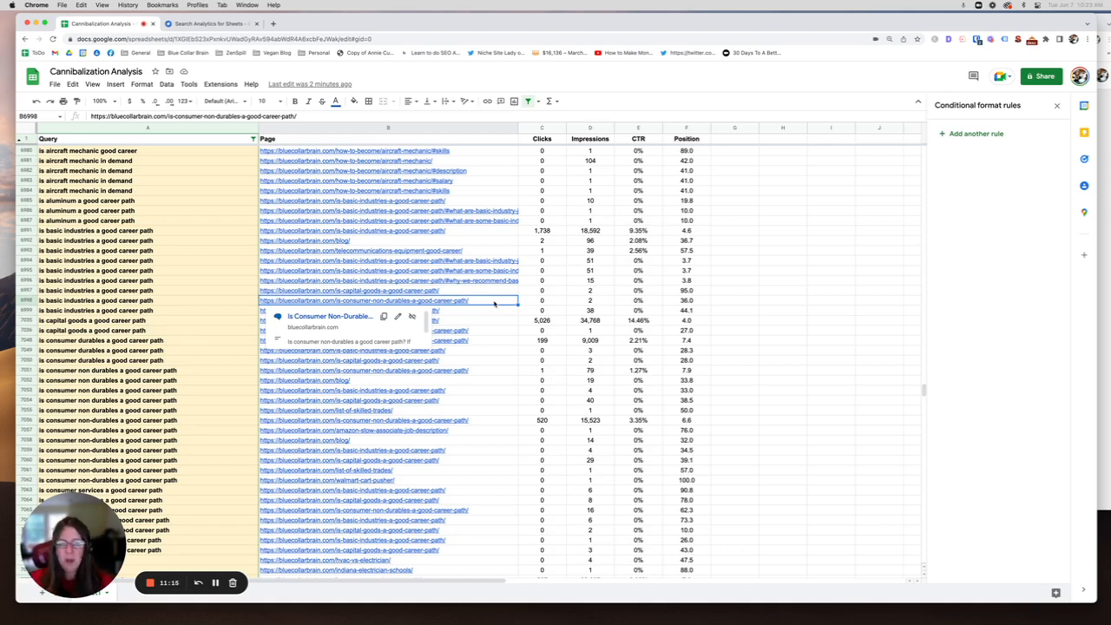
mouse_move(491, 303)
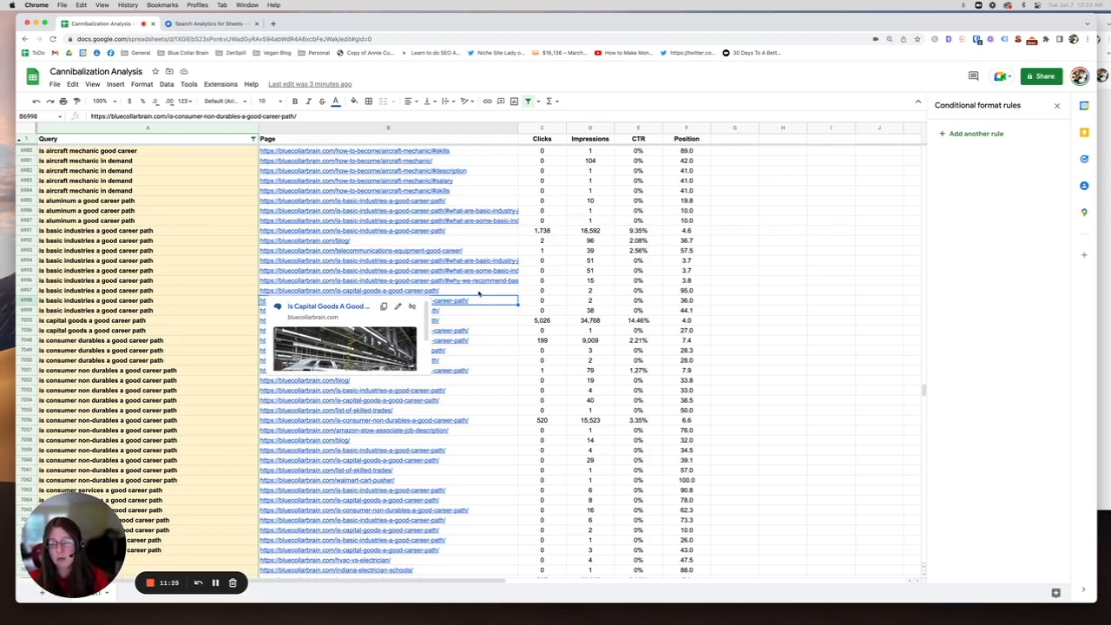
left_click(388, 290)
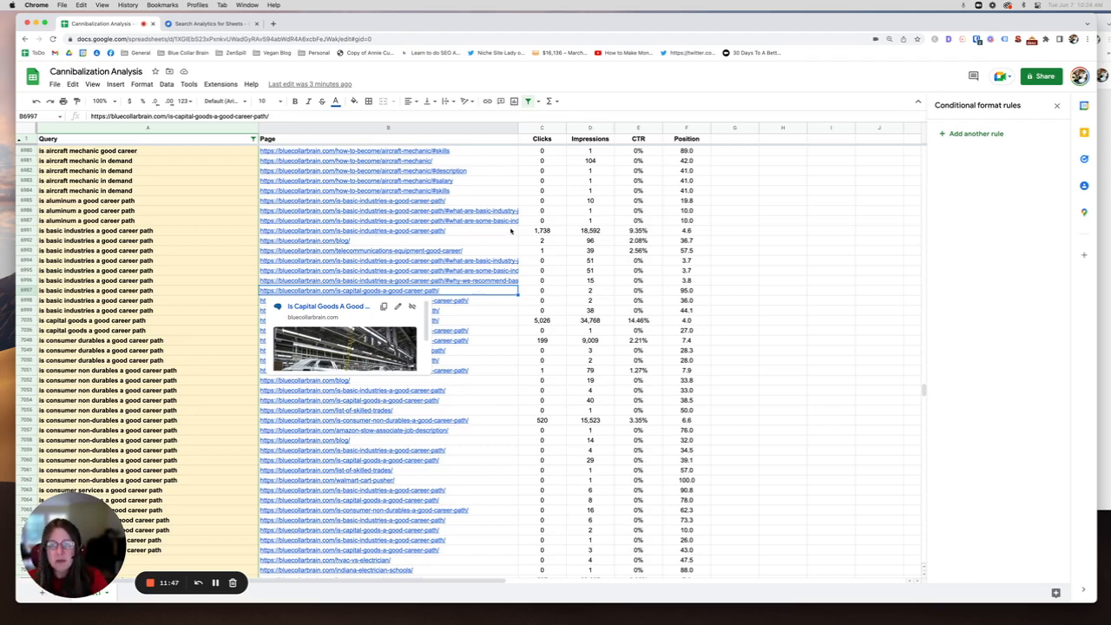
left_click(542, 230)
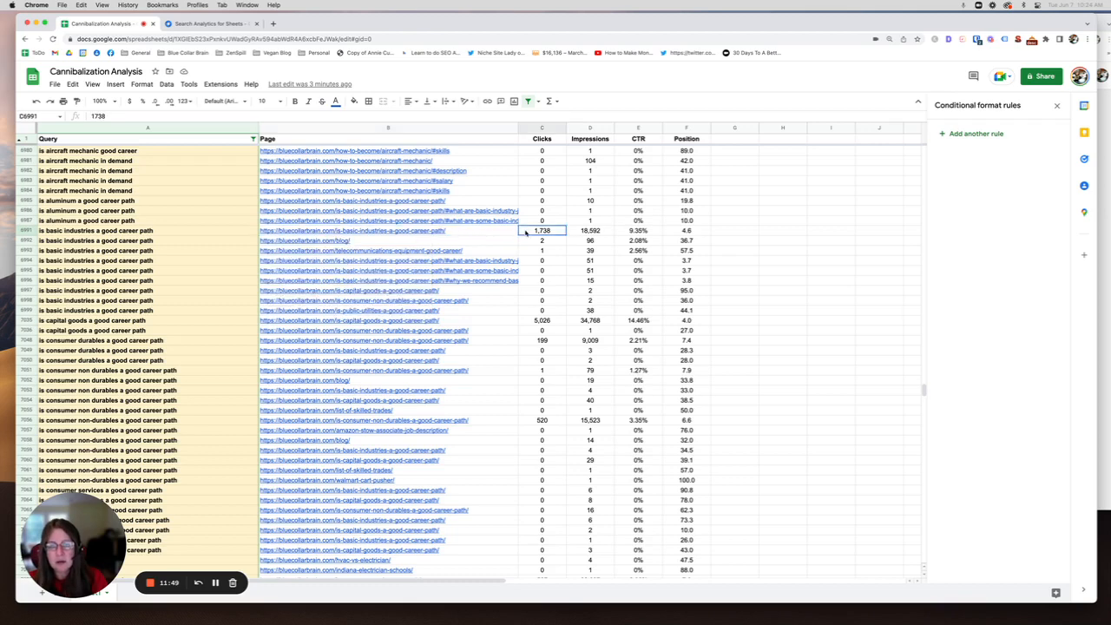
left_click_drag(542, 230, 686, 230)
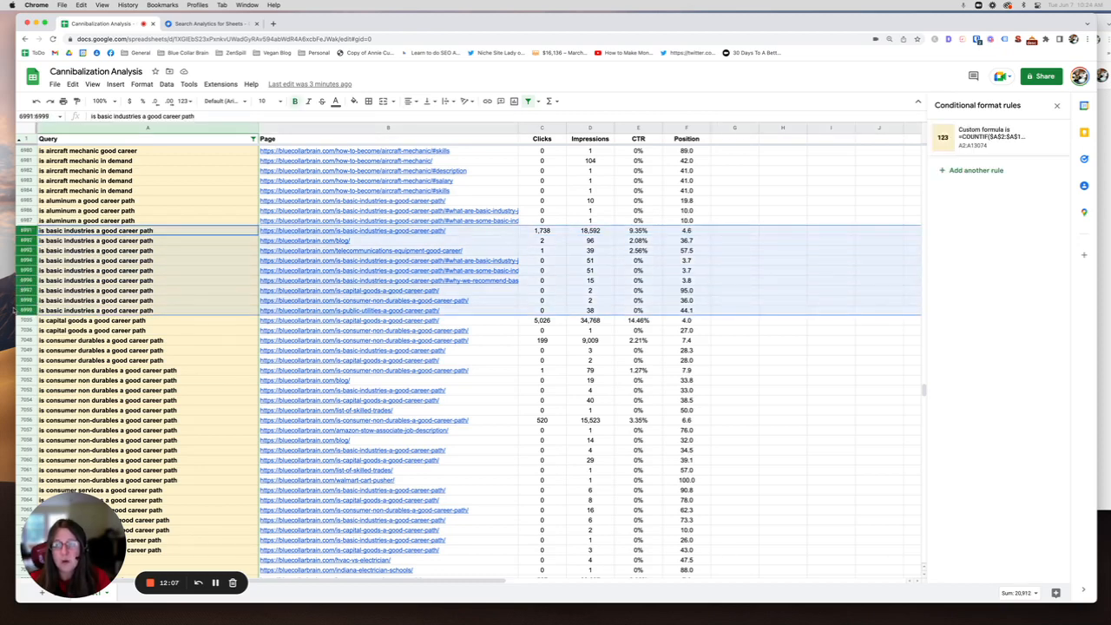
Step: Scroll down toward the 'is consumer non durables a good career path' rows
scroll("down", 3)
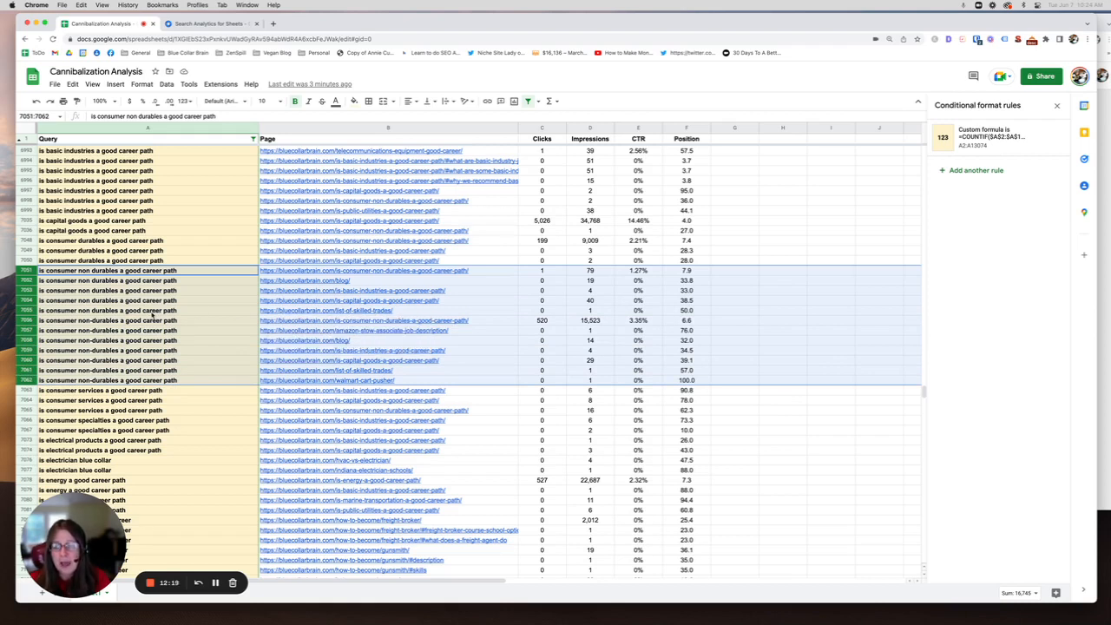
mouse_move(327, 310)
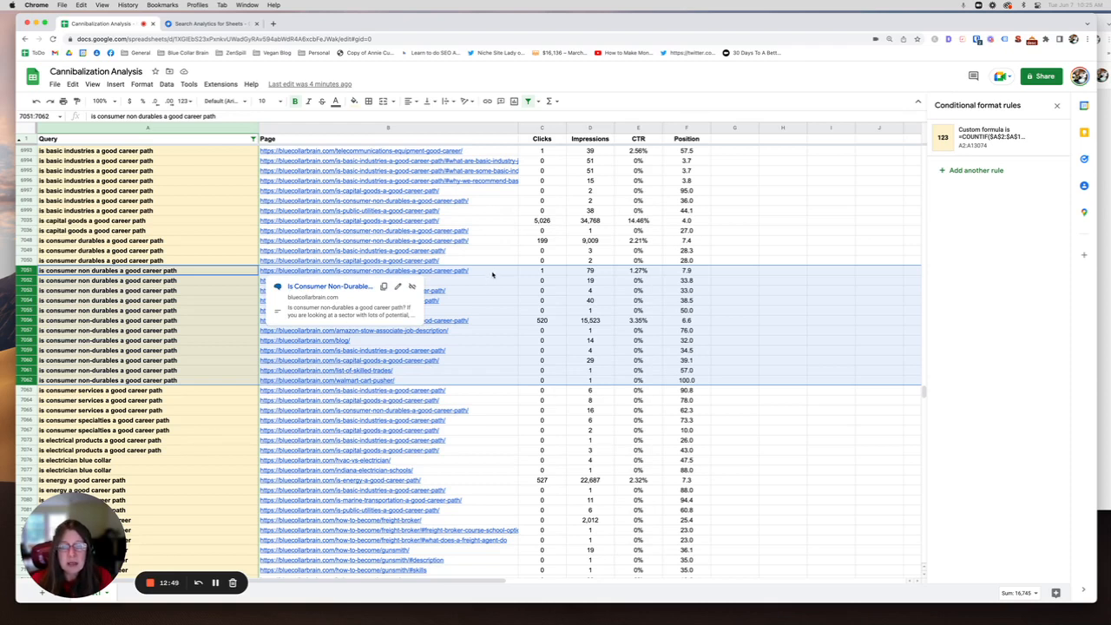
mouse_move(592, 310)
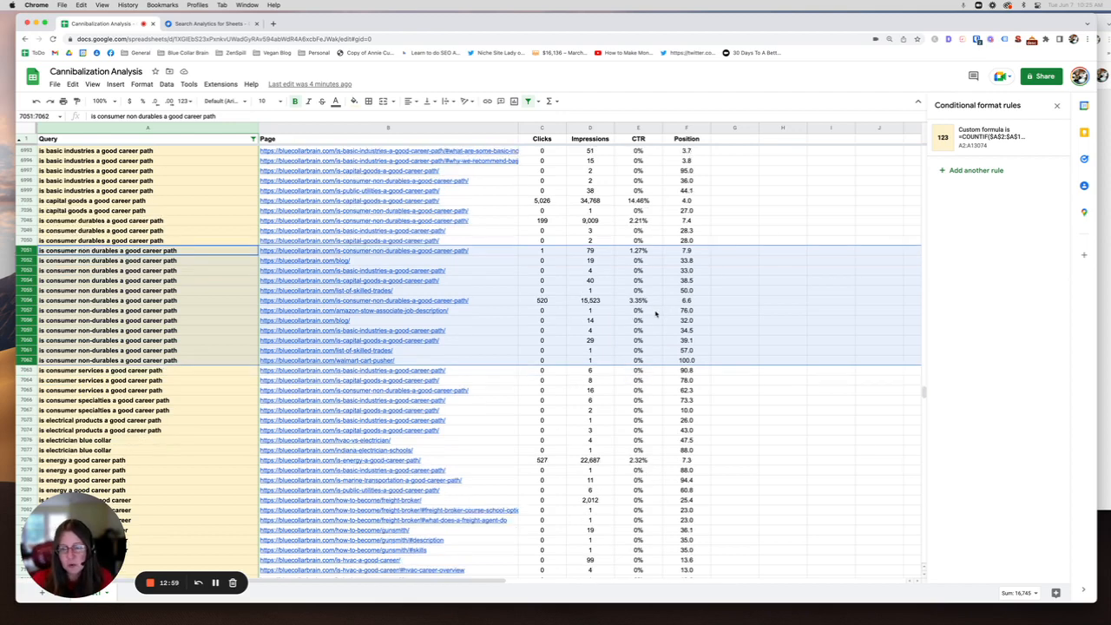
Step: Scroll the Query column past the job market and lineman groups to the locksmith and mail carrier queries
scroll("down", 3)
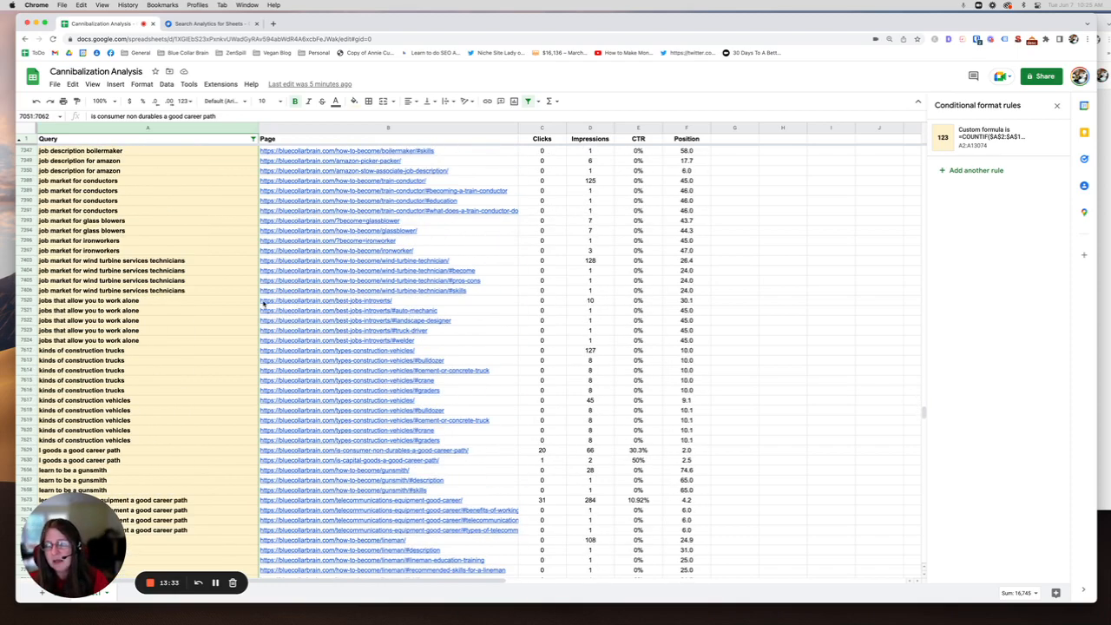
scroll("down", 3)
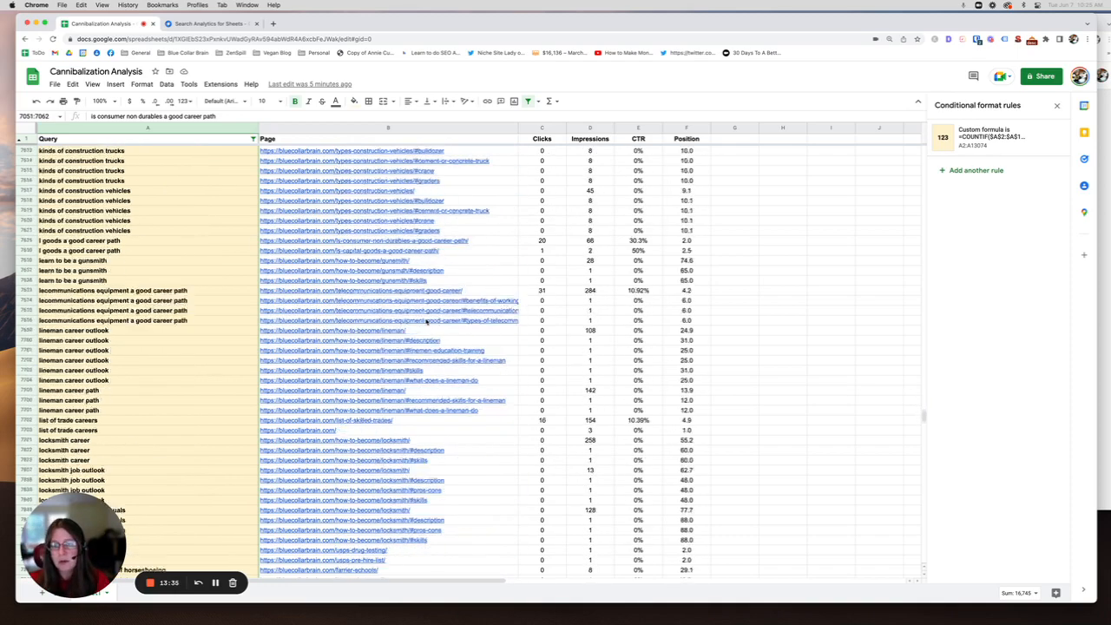
scroll("down", 3)
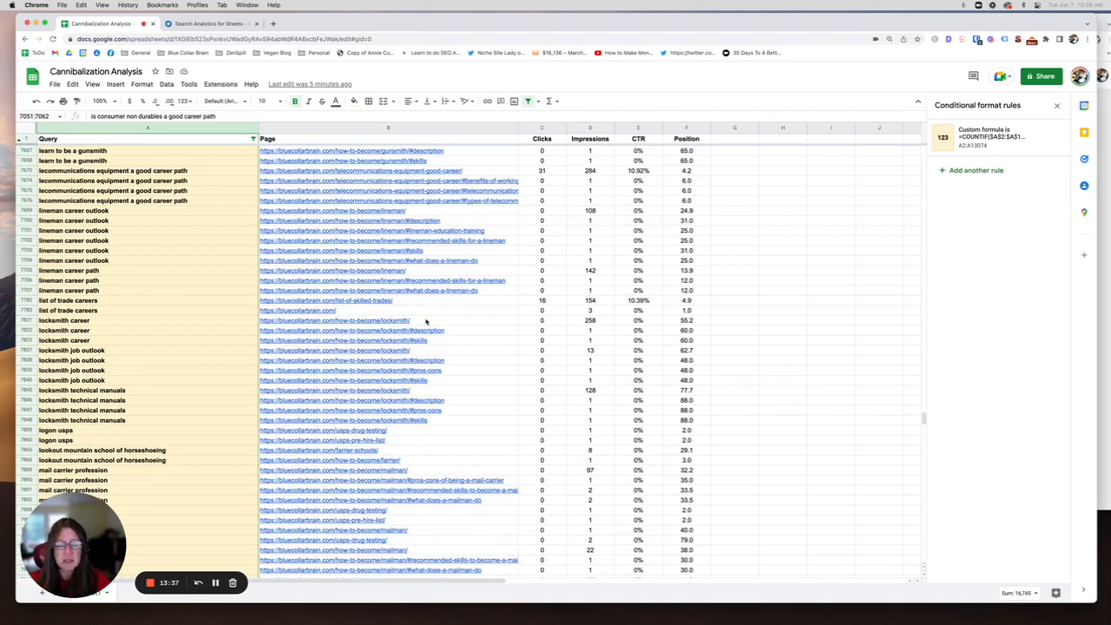